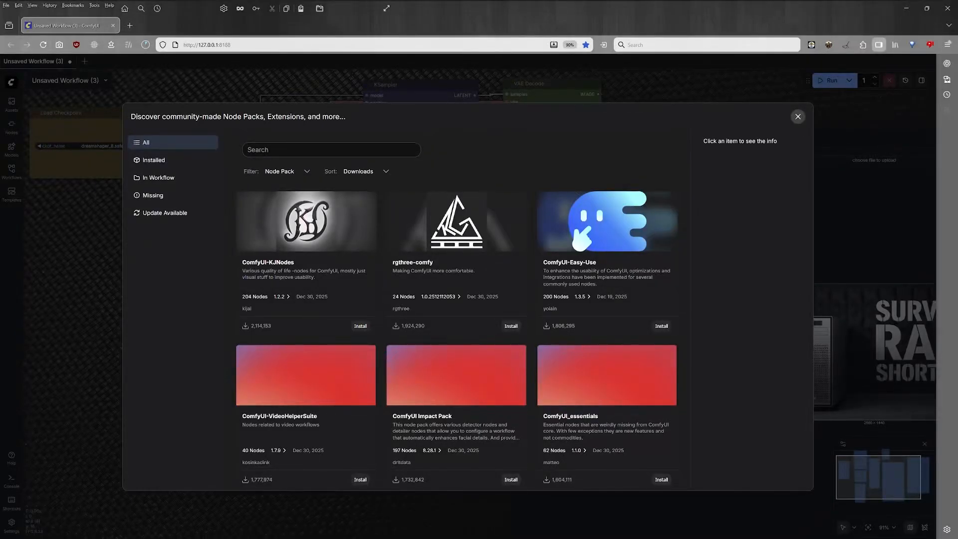
# Scroll down the node pack catalog, past Detail-Daemon, to the ComfyUI-MultiGPU pack.
pyautogui.scroll(-3)
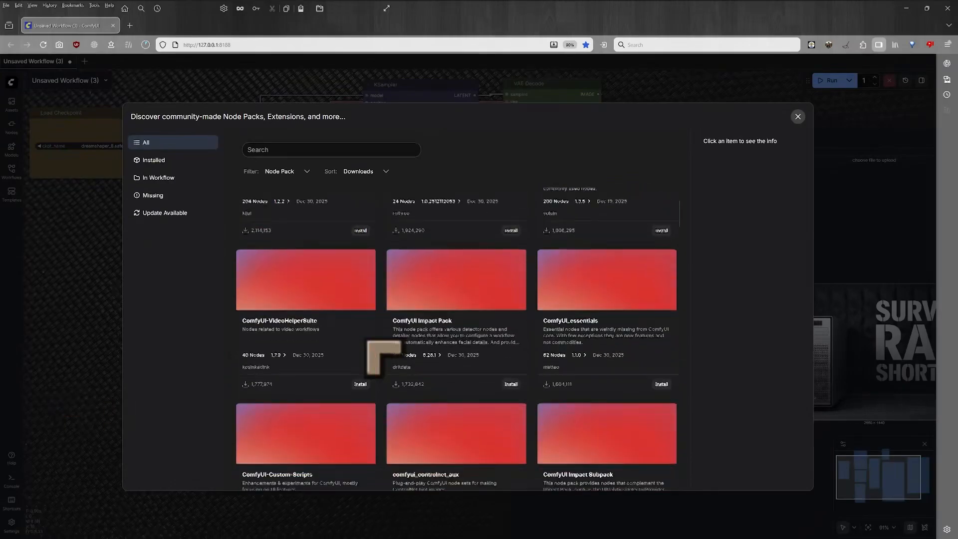
pyautogui.scroll(-3)
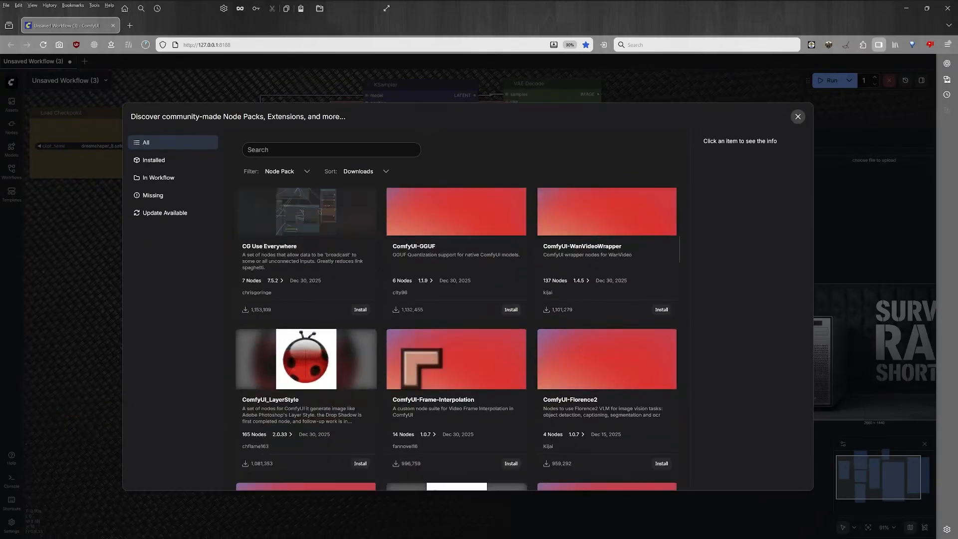
pyautogui.scroll(-3)
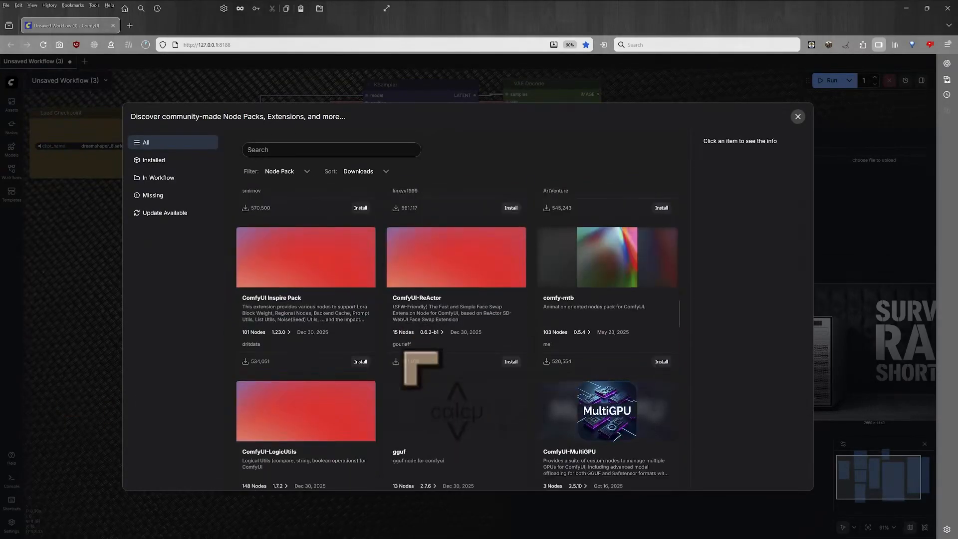
pyautogui.scroll(-3)
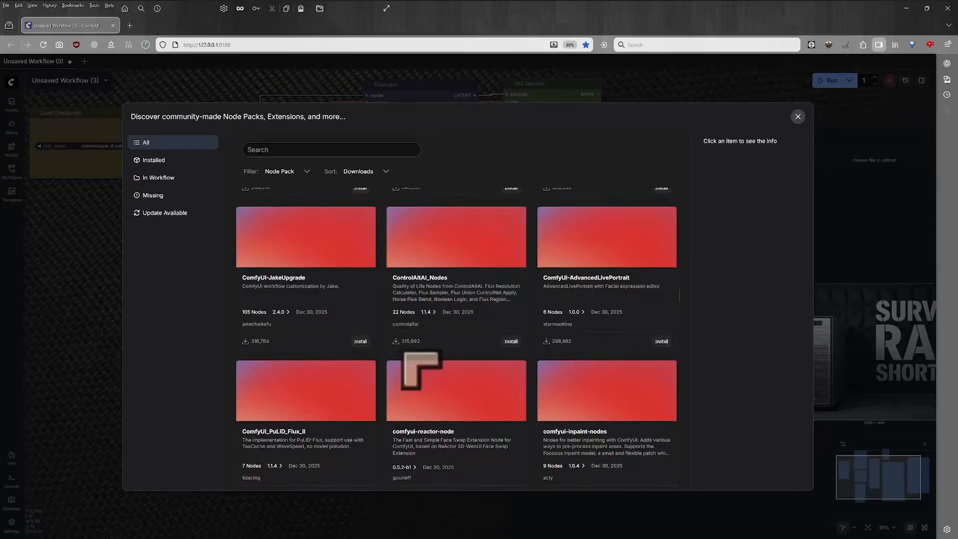
pyautogui.scroll(-3)
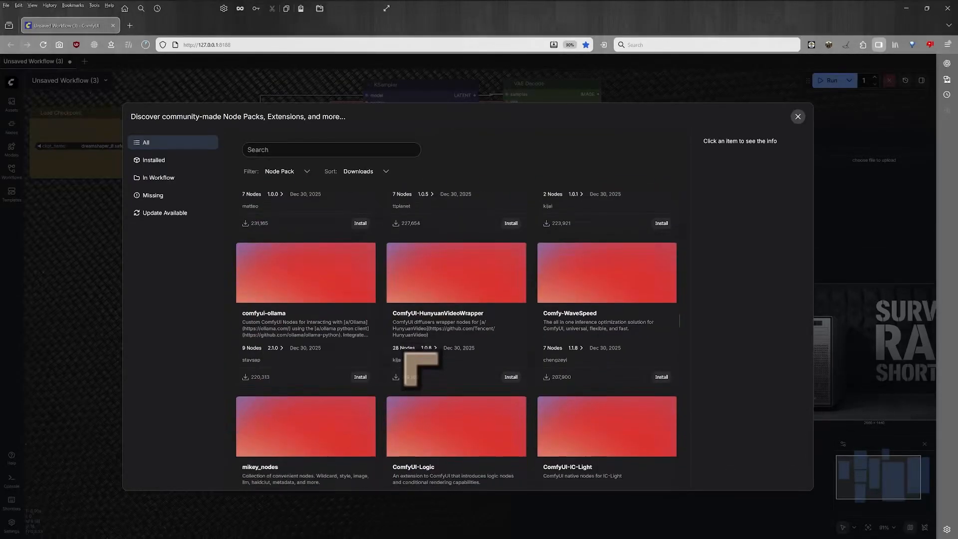
pyautogui.scroll(-3)
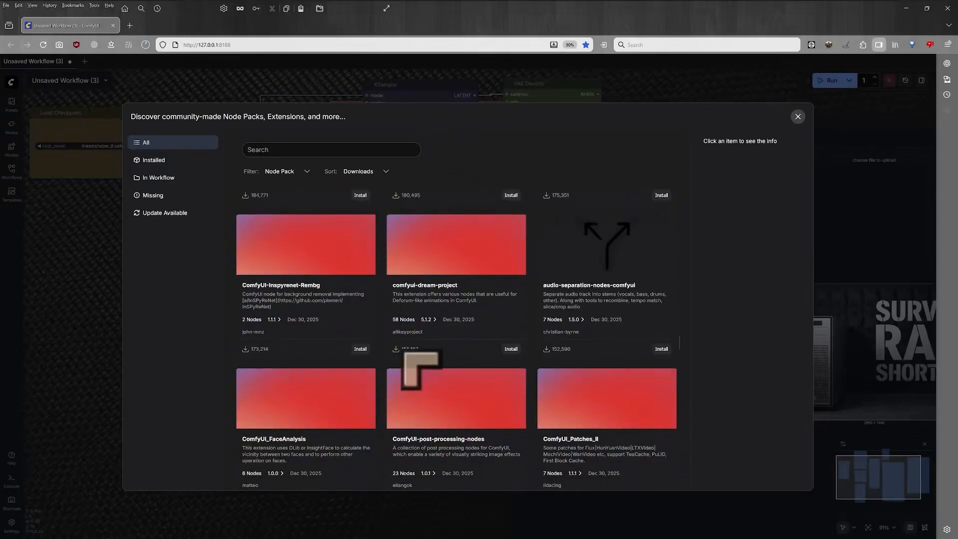
pyautogui.scroll(-3)
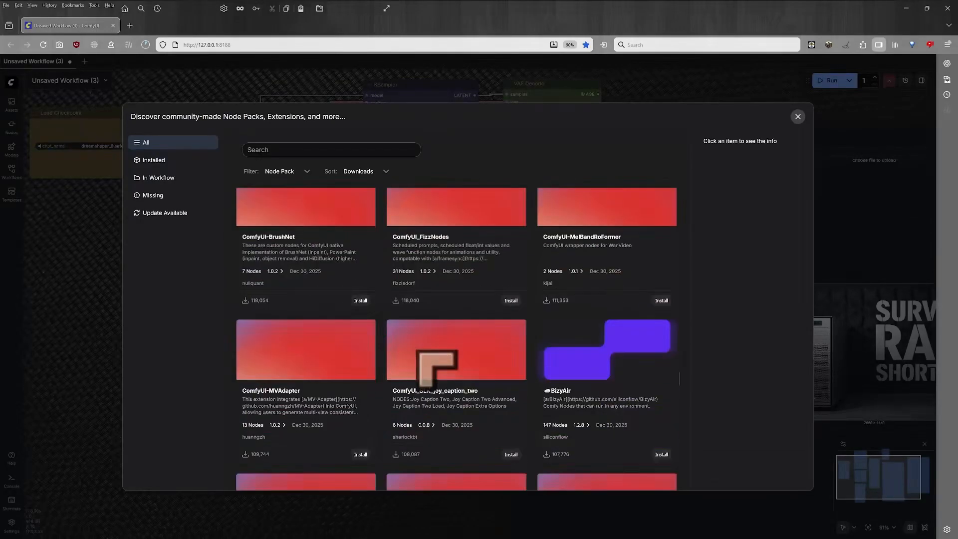
pyautogui.scroll(-3)
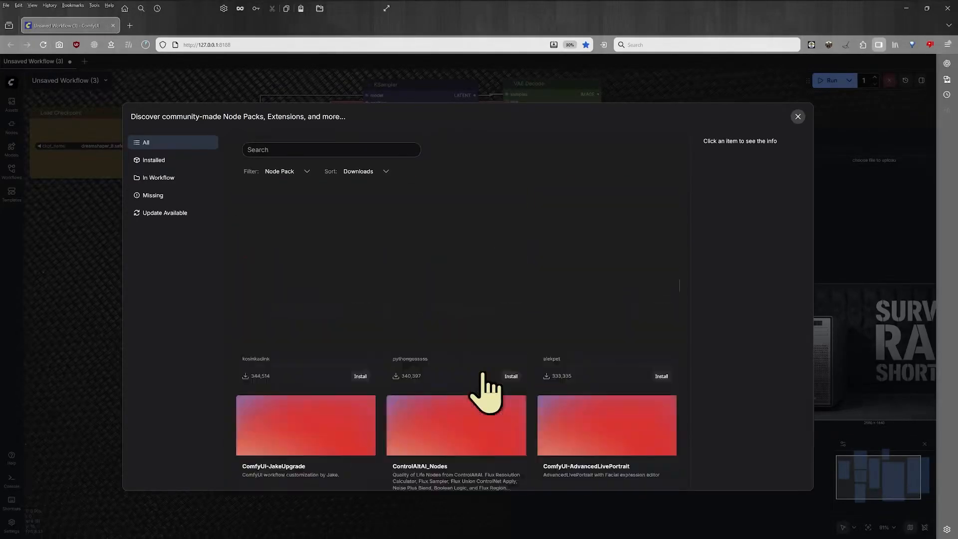
pyautogui.scroll(3)
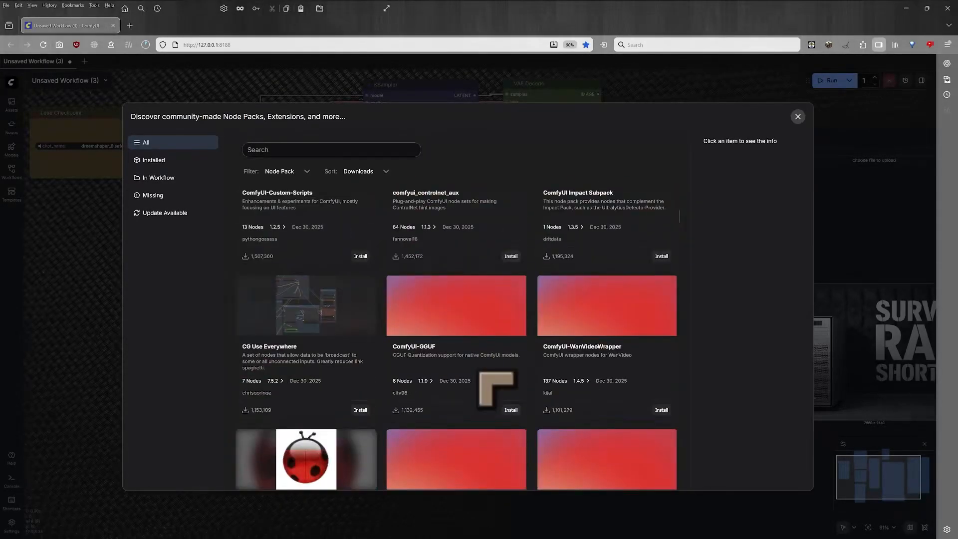
pyautogui.scroll(-3)
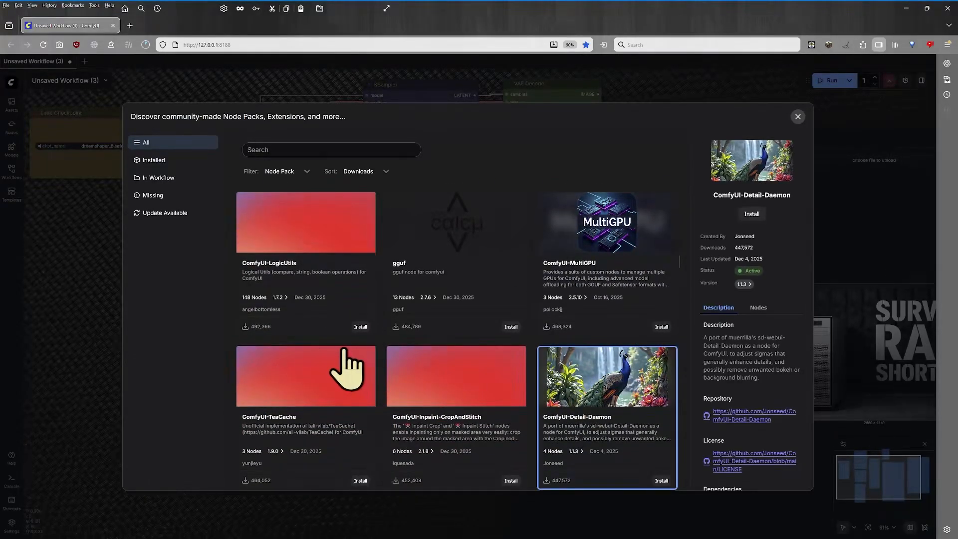
pyautogui.moveTo(612, 321)
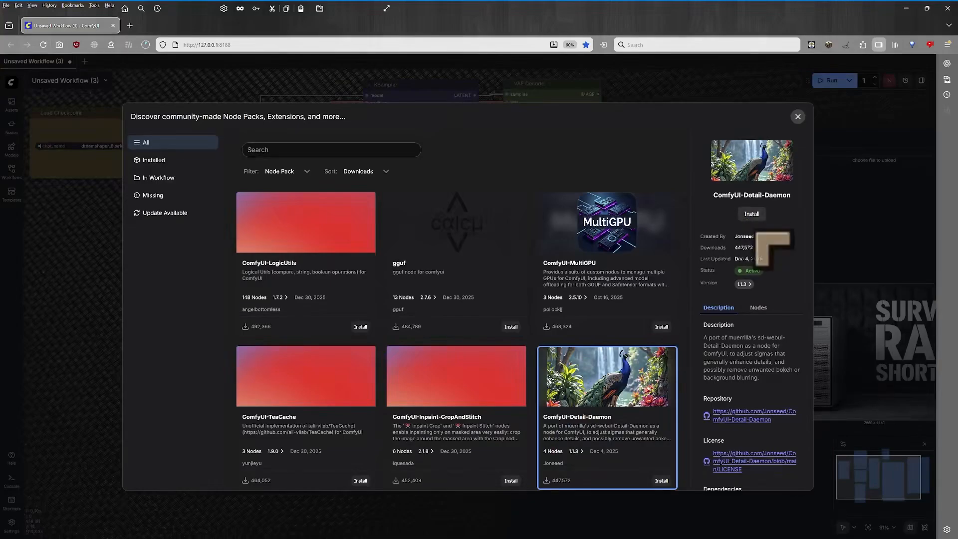
pyautogui.moveTo(729, 329)
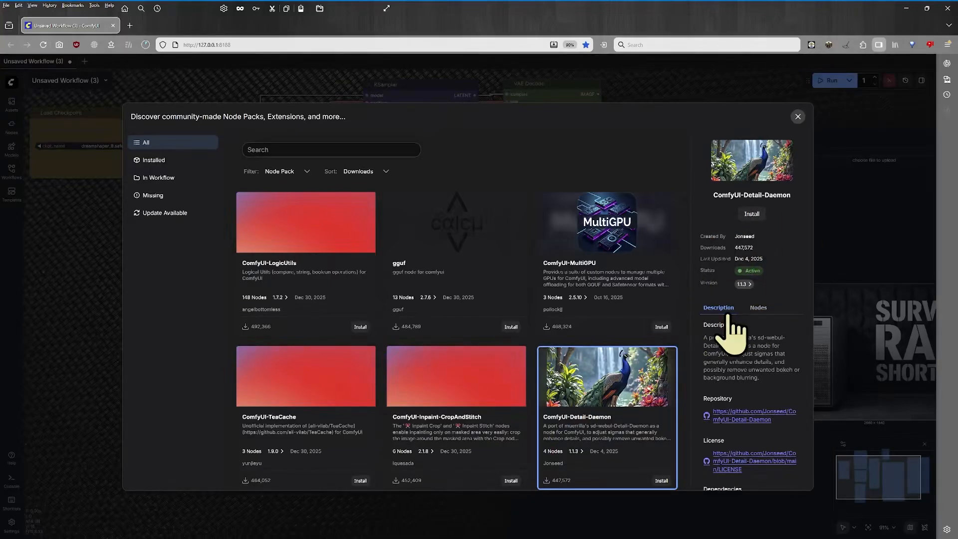
pyautogui.moveTo(760, 342)
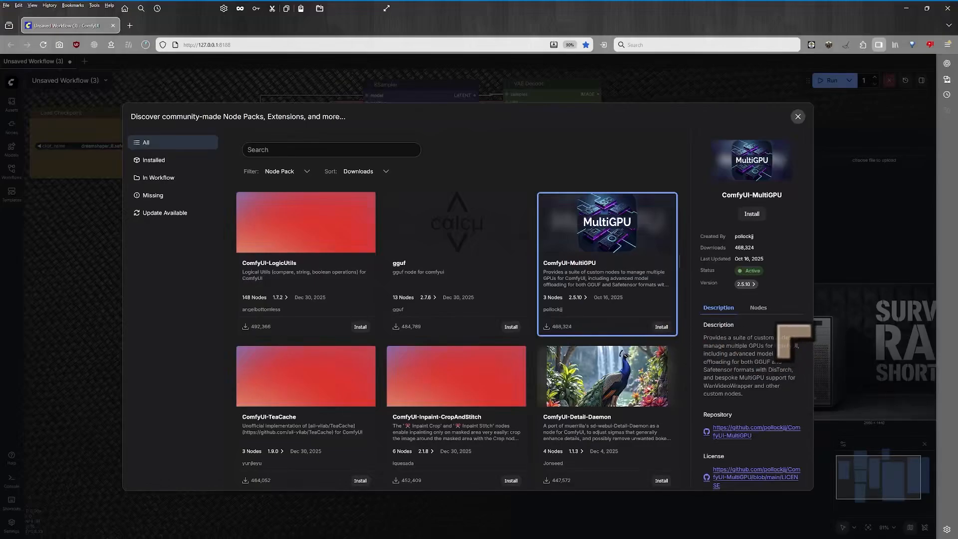
pyautogui.scroll(-3)
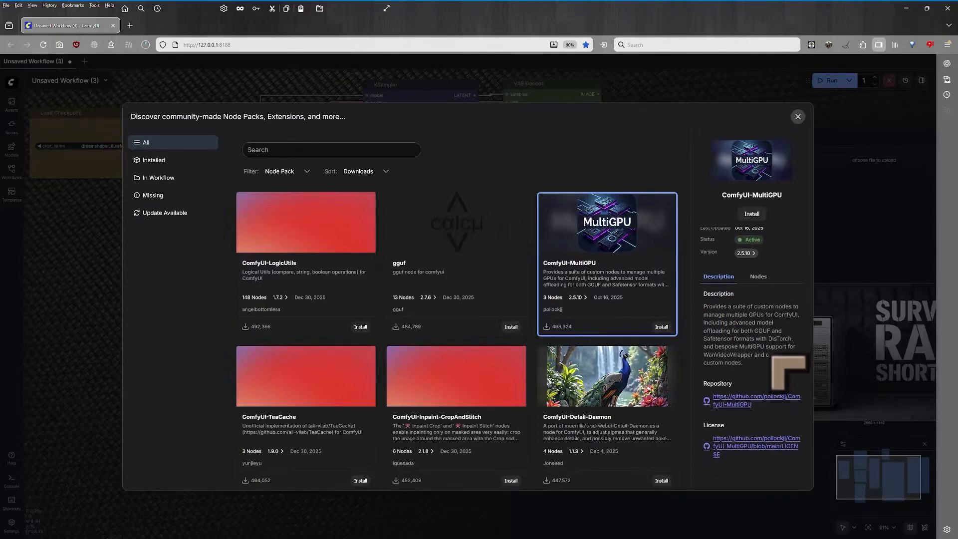
pyautogui.click(757, 307)
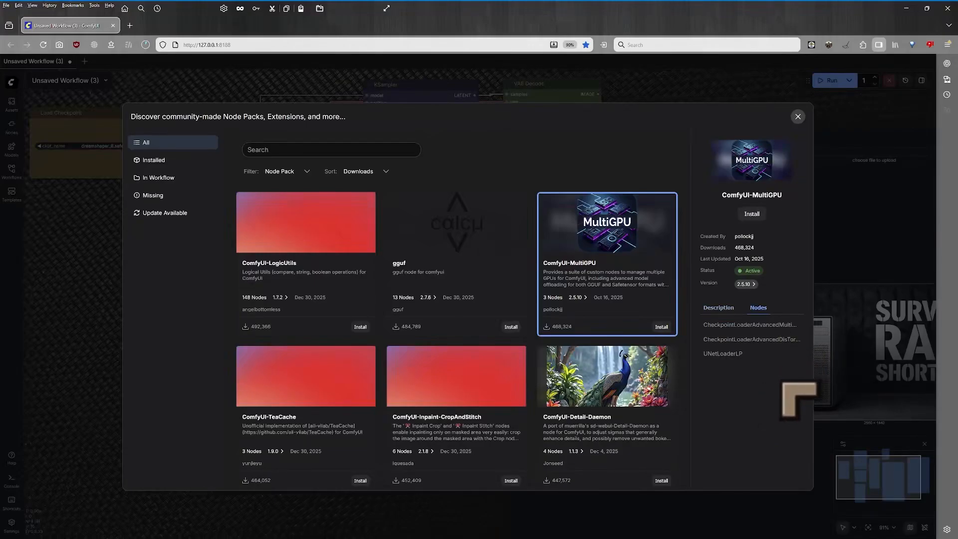
pyautogui.moveTo(727, 324)
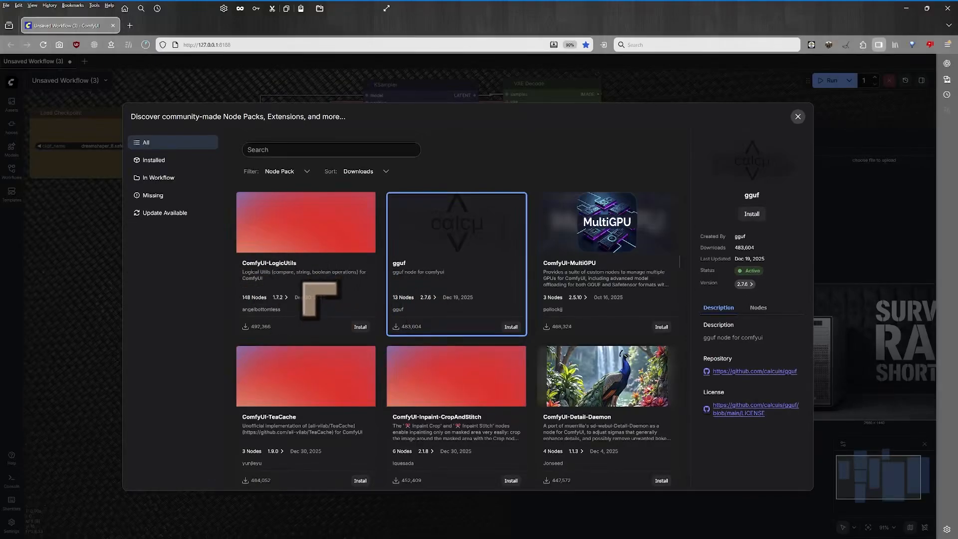
pyautogui.moveTo(317, 303)
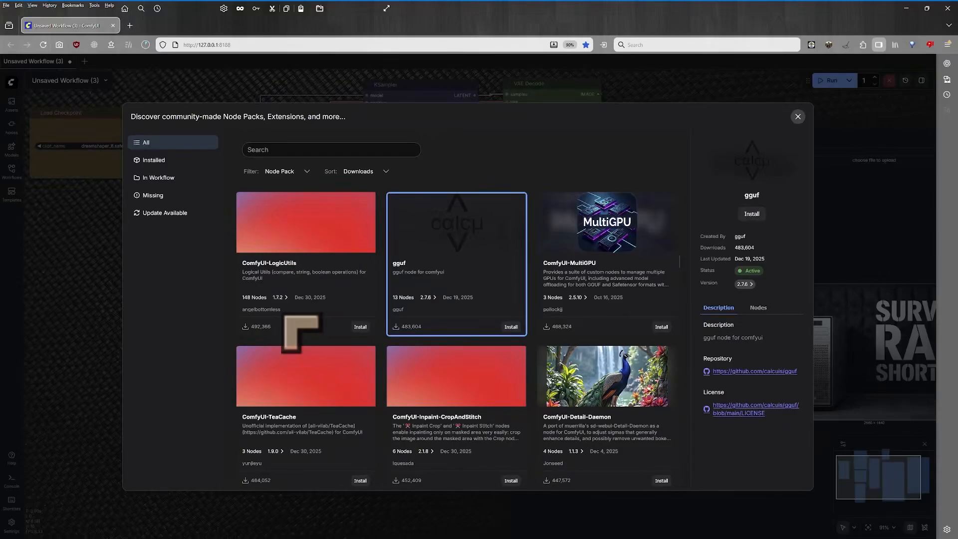
pyautogui.moveTo(650, 317)
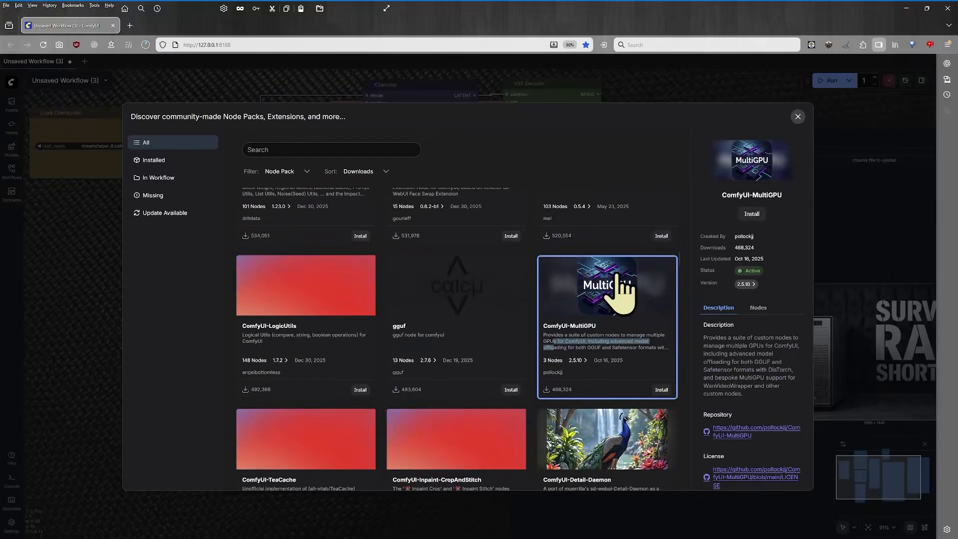
pyautogui.scroll(-3)
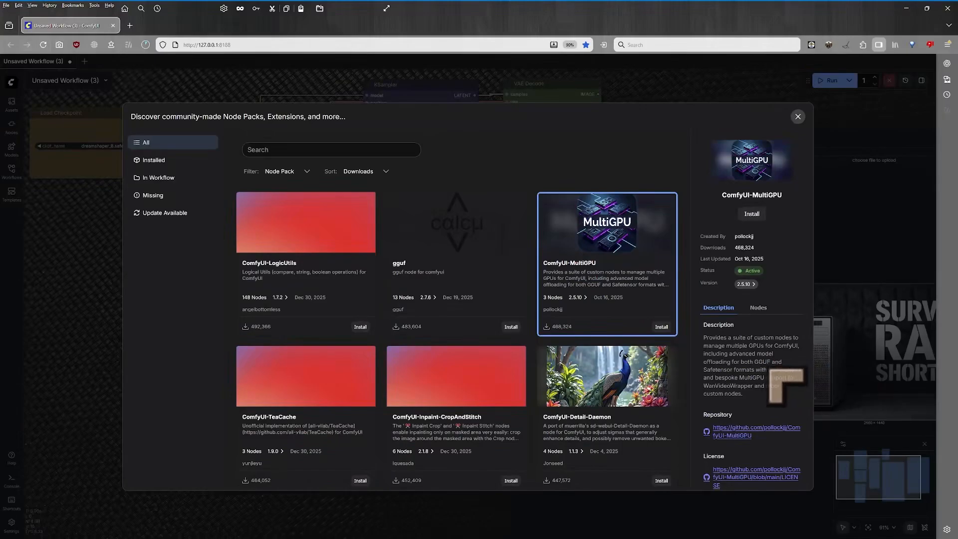
pyautogui.scroll(-3)
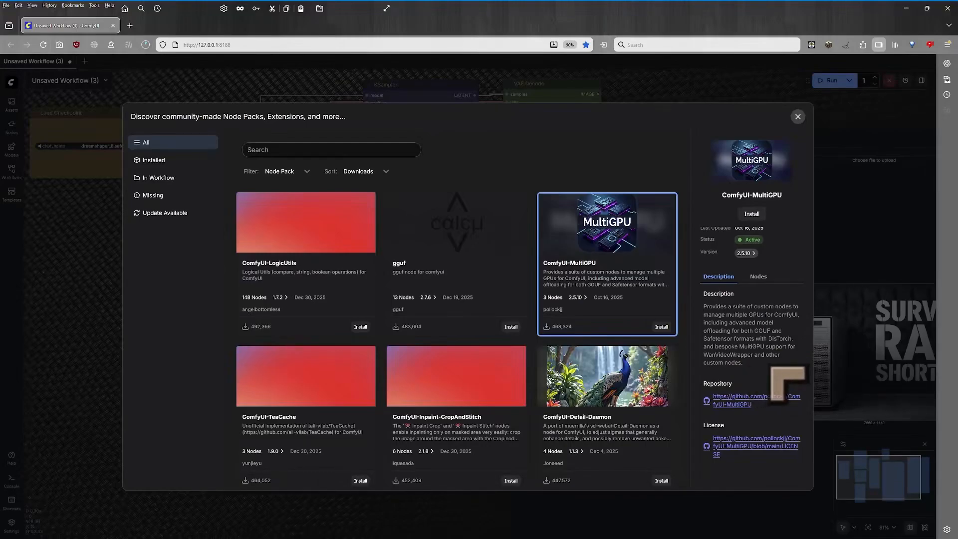
pyautogui.moveTo(788, 385)
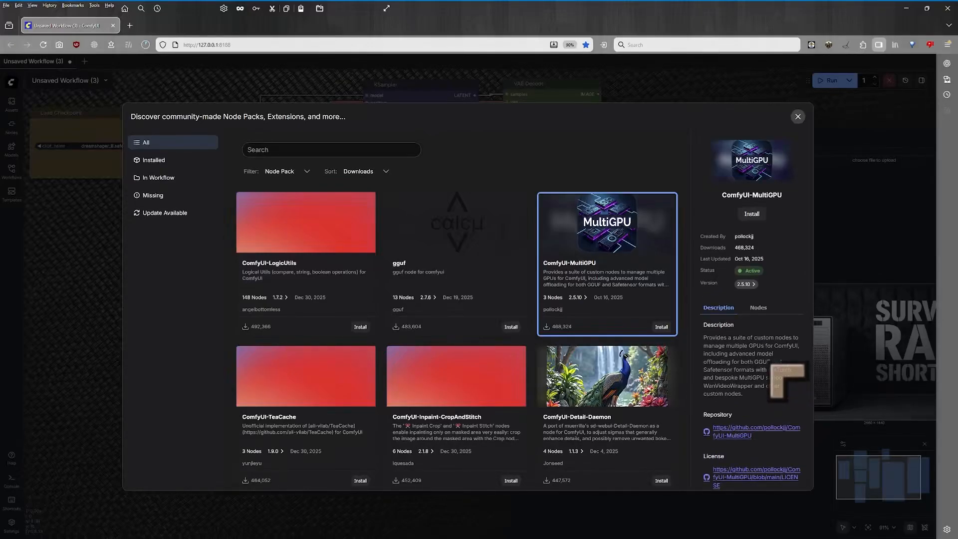
pyautogui.moveTo(316, 240)
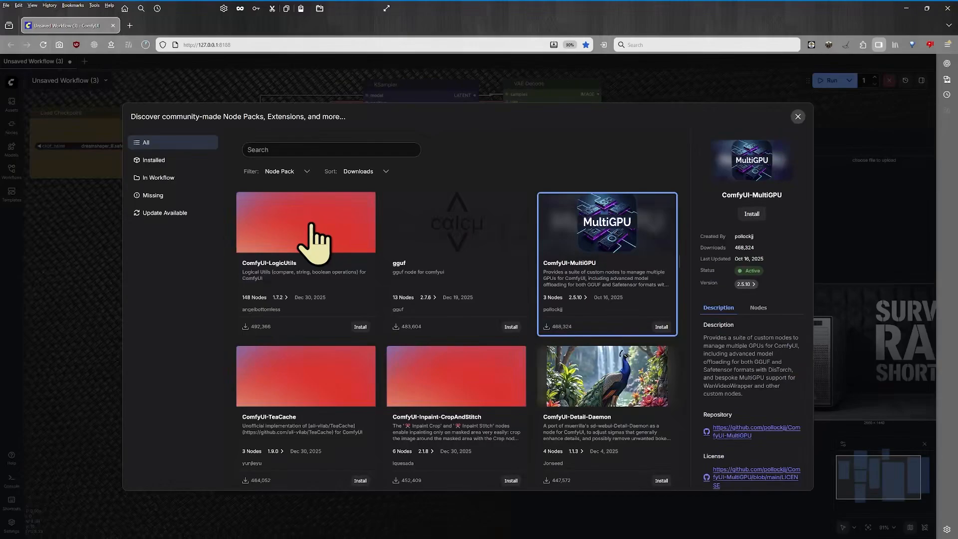
# View the ComfyUI-LogicUtils details, then the Installed and In Workflow pack lists.
pyautogui.click(305, 222)
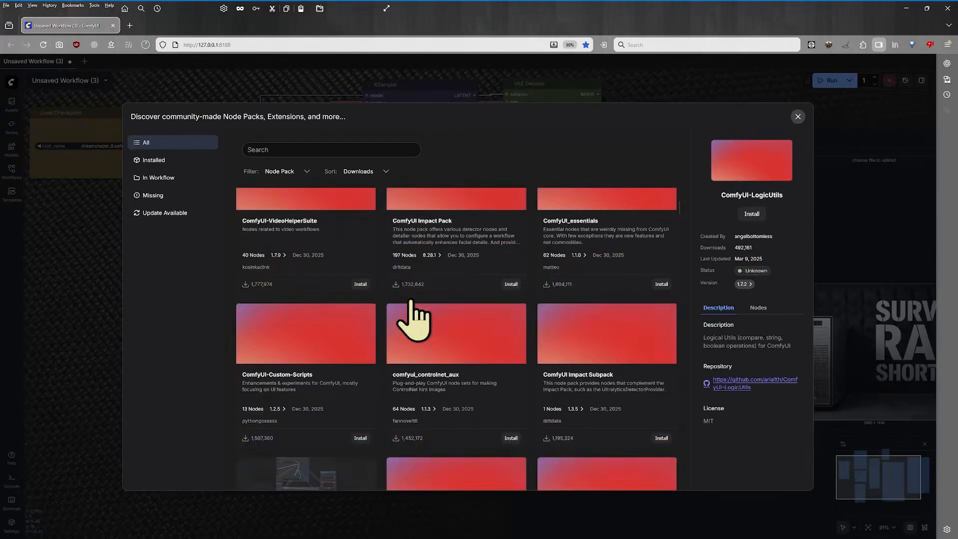
pyautogui.scroll(3)
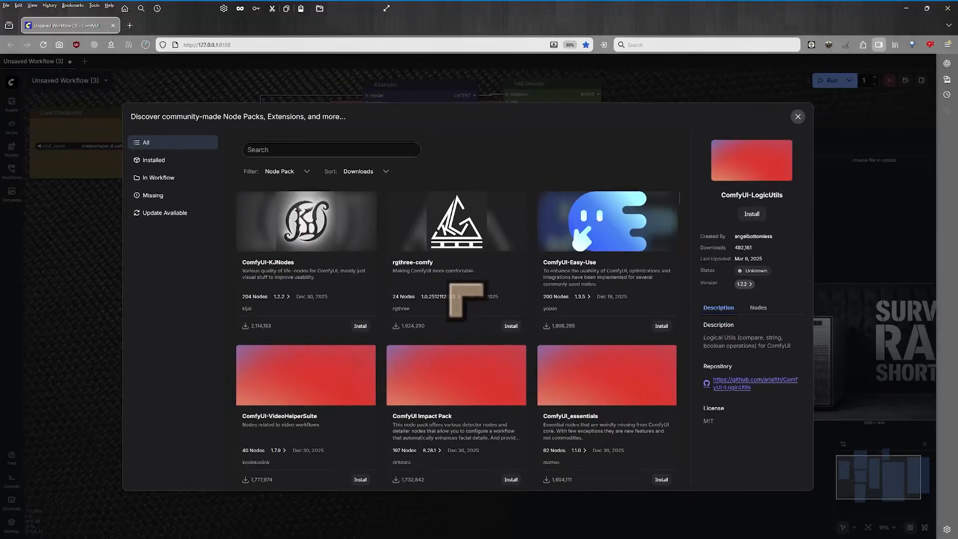
pyautogui.moveTo(330, 339)
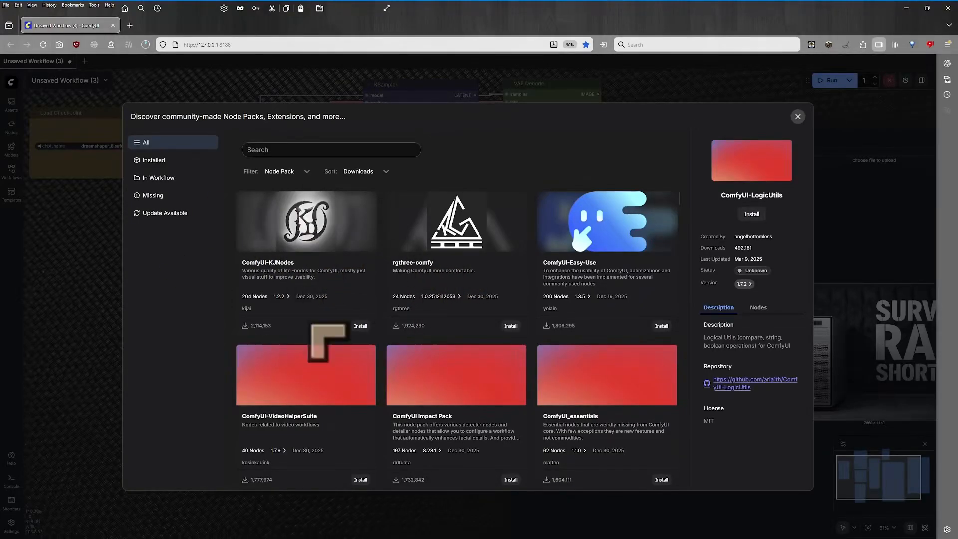
pyautogui.moveTo(296, 229)
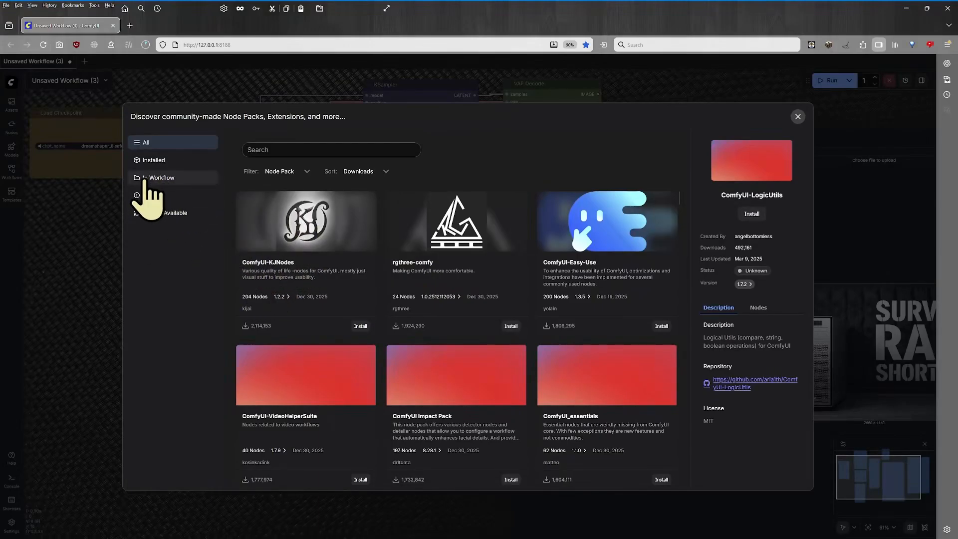
pyautogui.click(153, 159)
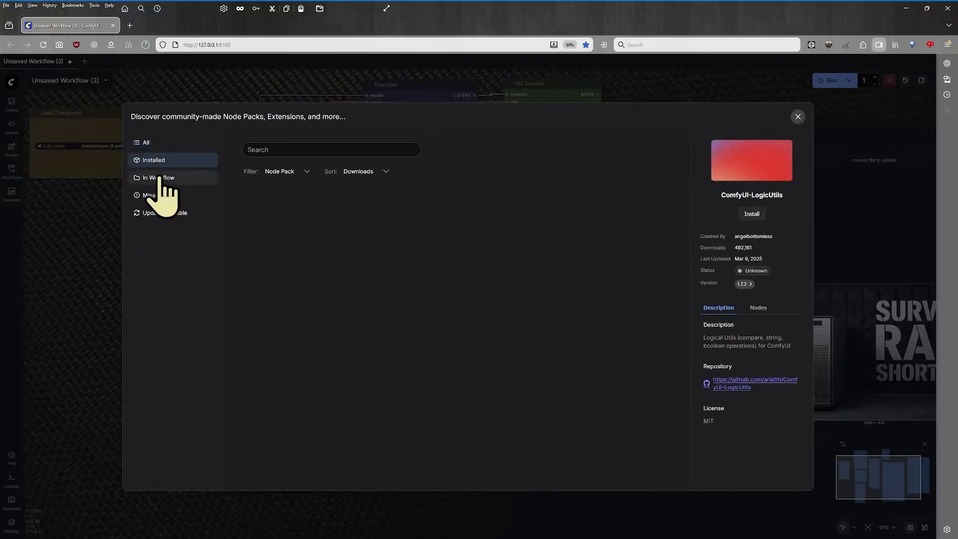
pyautogui.click(159, 177)
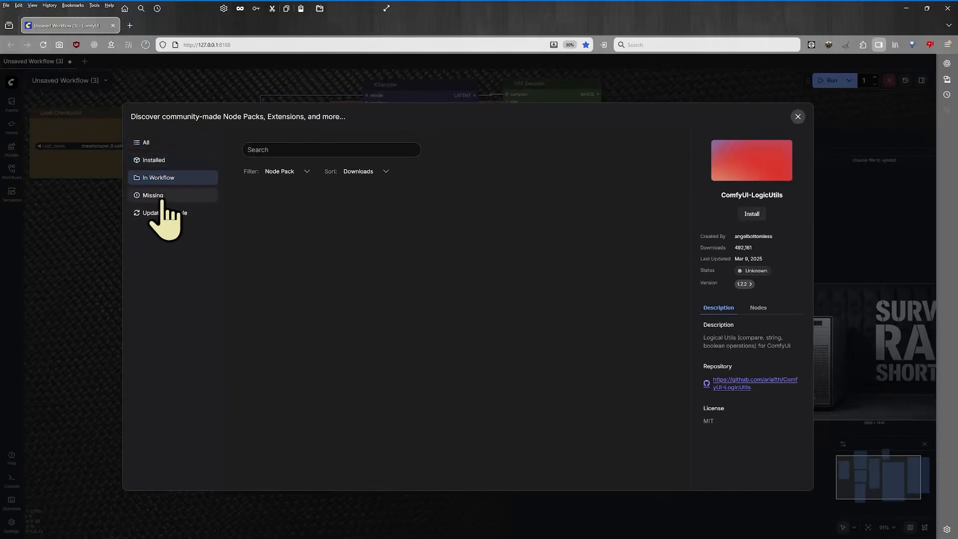
# Check Missing and Update Available, keep the Node Pack filter, and list All packs.
pyautogui.click(153, 160)
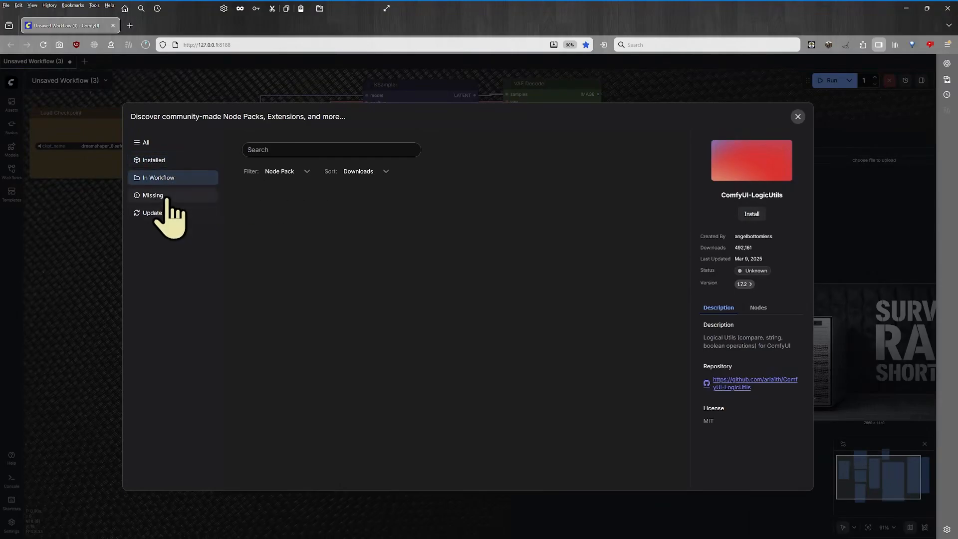
pyautogui.click(164, 212)
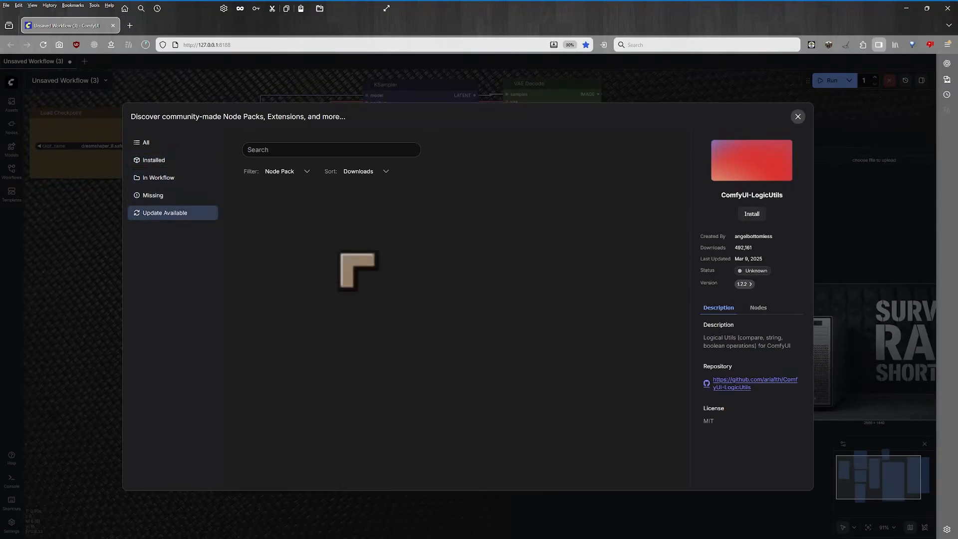
pyautogui.click(287, 171)
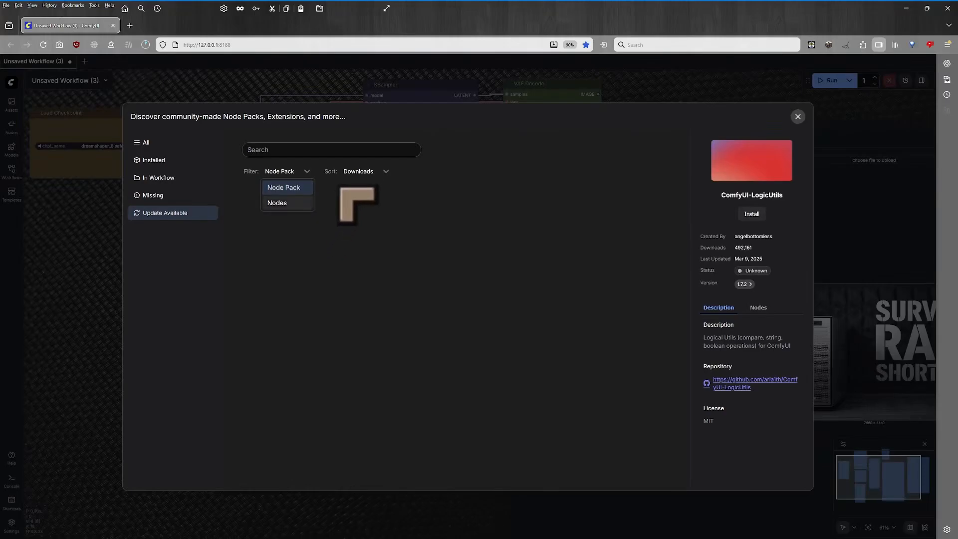
pyautogui.click(364, 171)
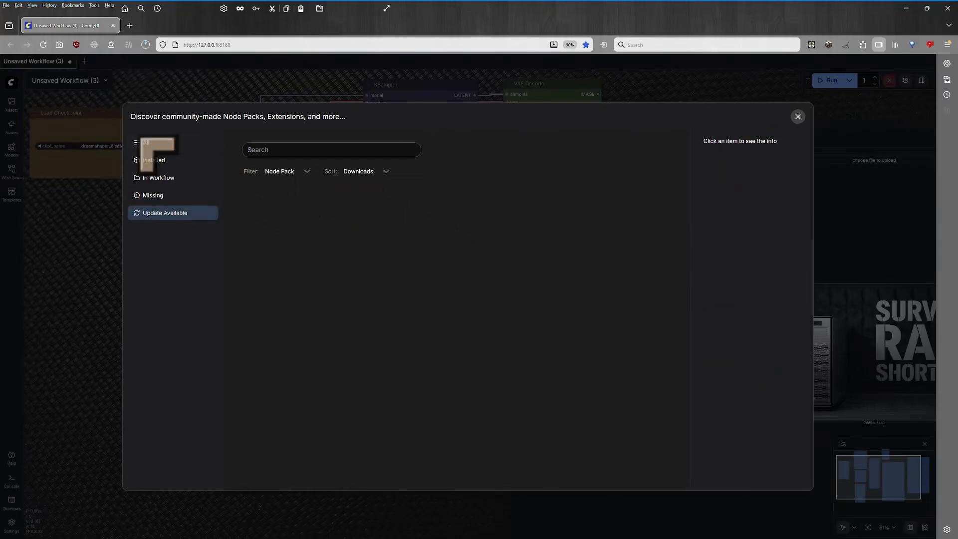
pyautogui.click(146, 142)
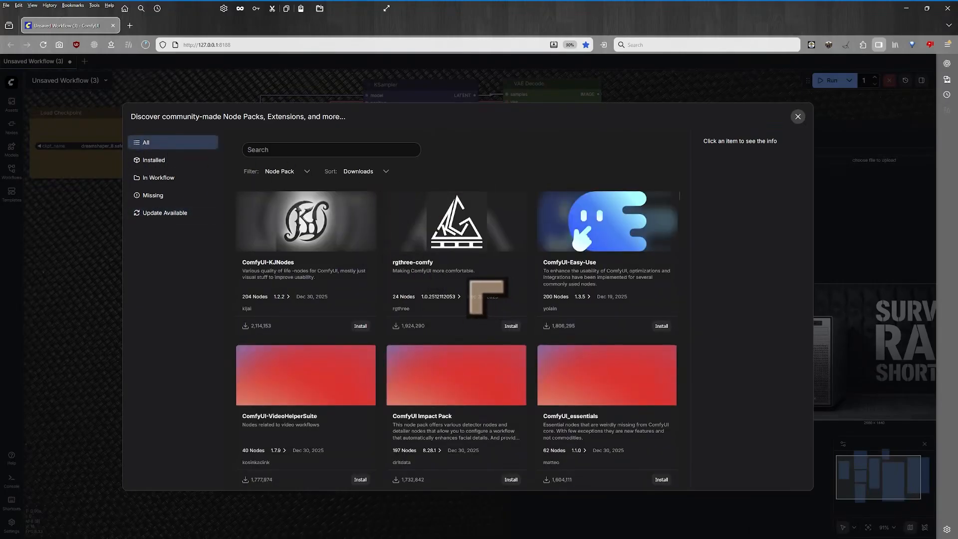
pyautogui.moveTo(556, 260)
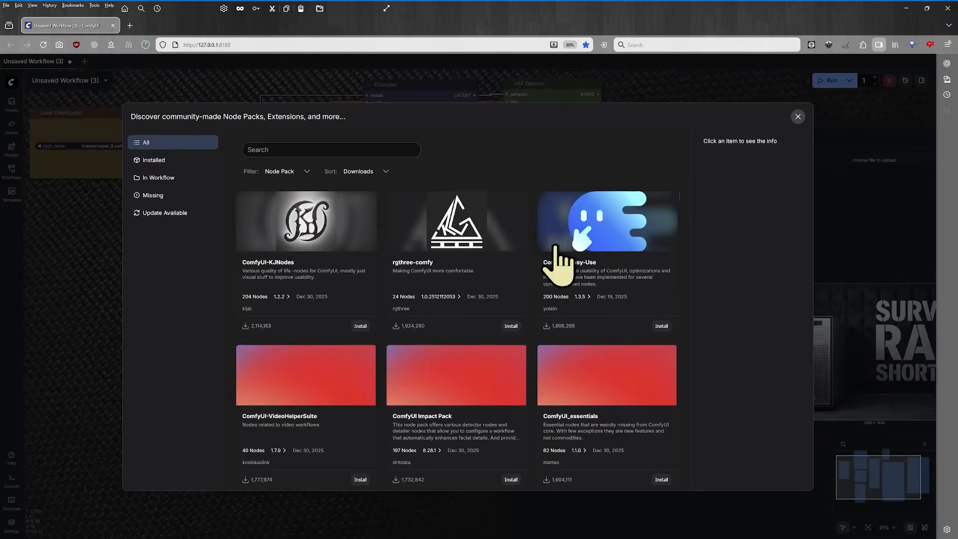
pyautogui.moveTo(800, 140)
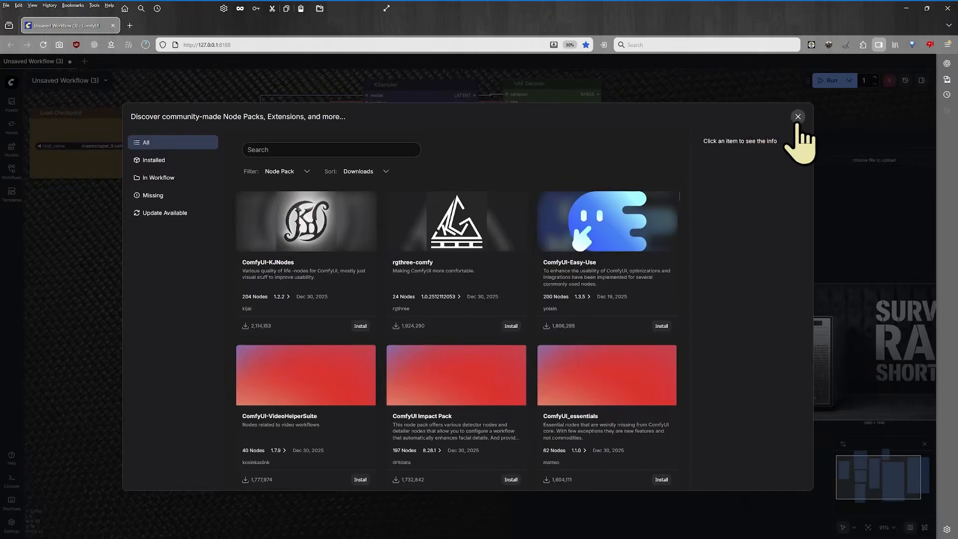
pyautogui.moveTo(803, 147)
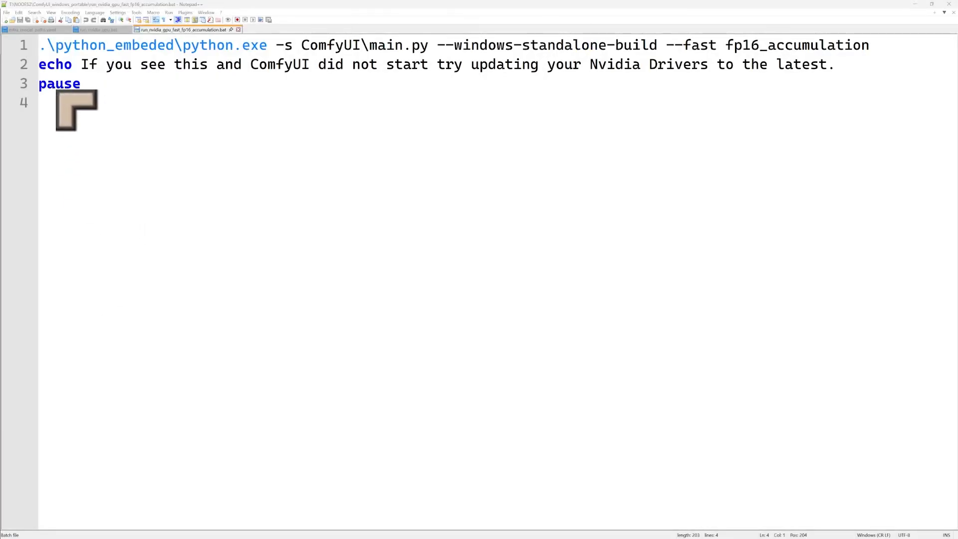
# Switch to extra_model_paths.yaml and scroll to the a1111 section and back.
pyautogui.click(33, 29)
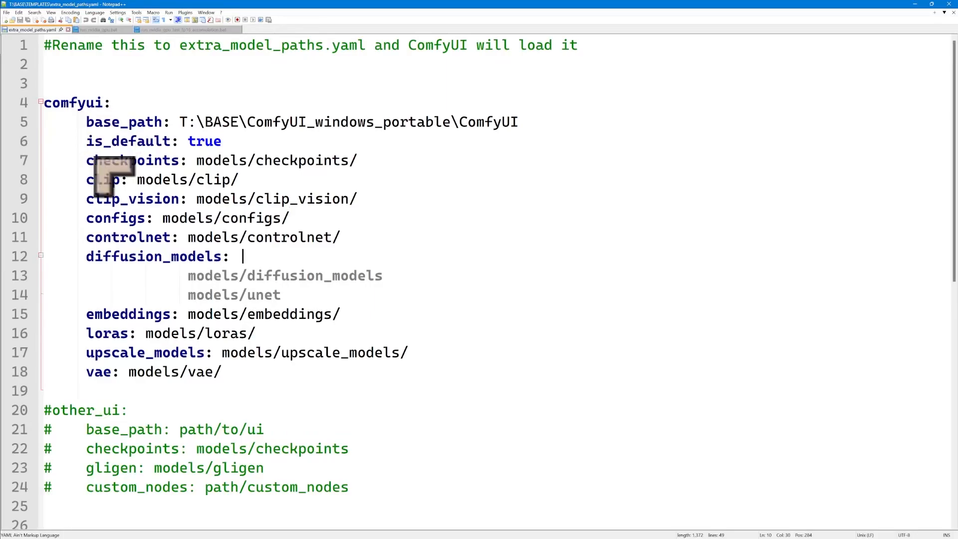
pyautogui.moveTo(300, 299)
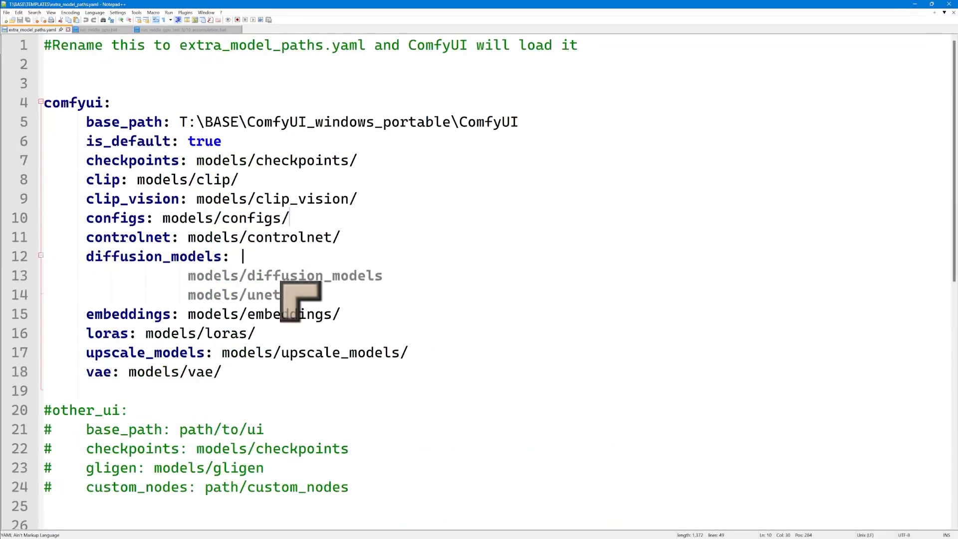
pyautogui.moveTo(272, 323)
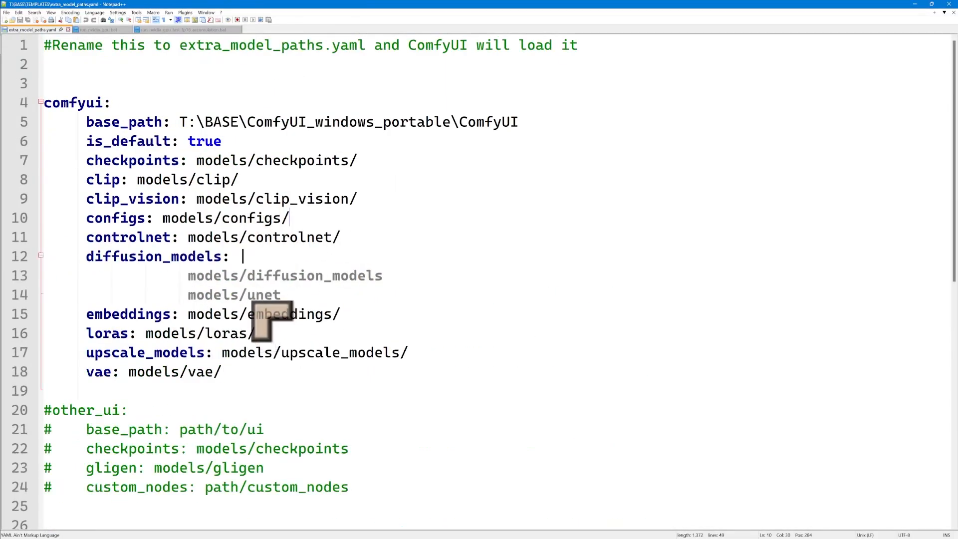
pyautogui.moveTo(379, 320)
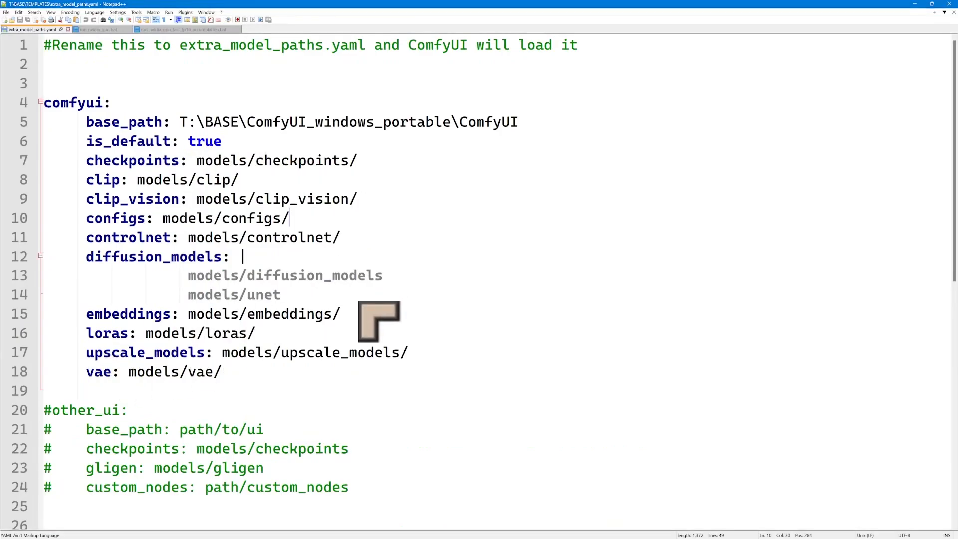
pyautogui.moveTo(339, 226)
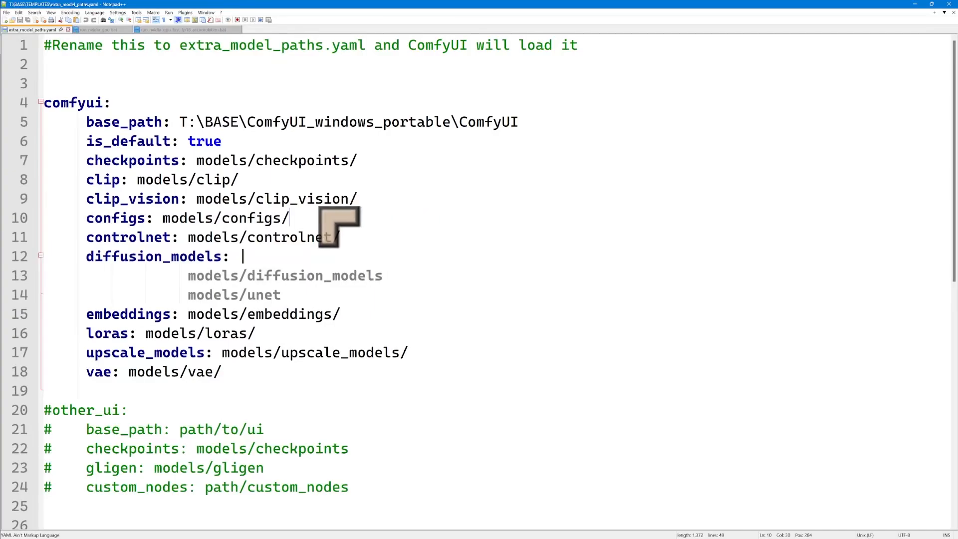
pyautogui.moveTo(177, 171)
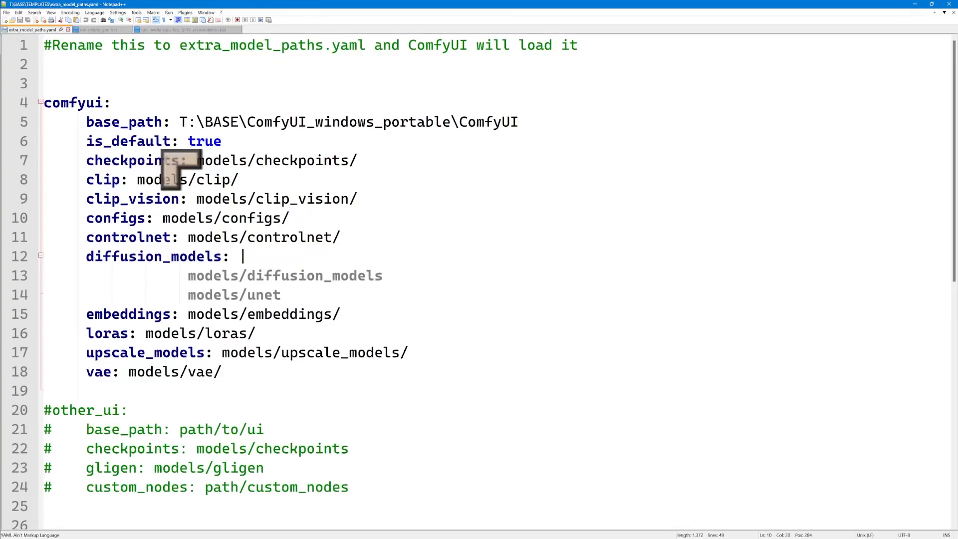
pyautogui.scroll(-3)
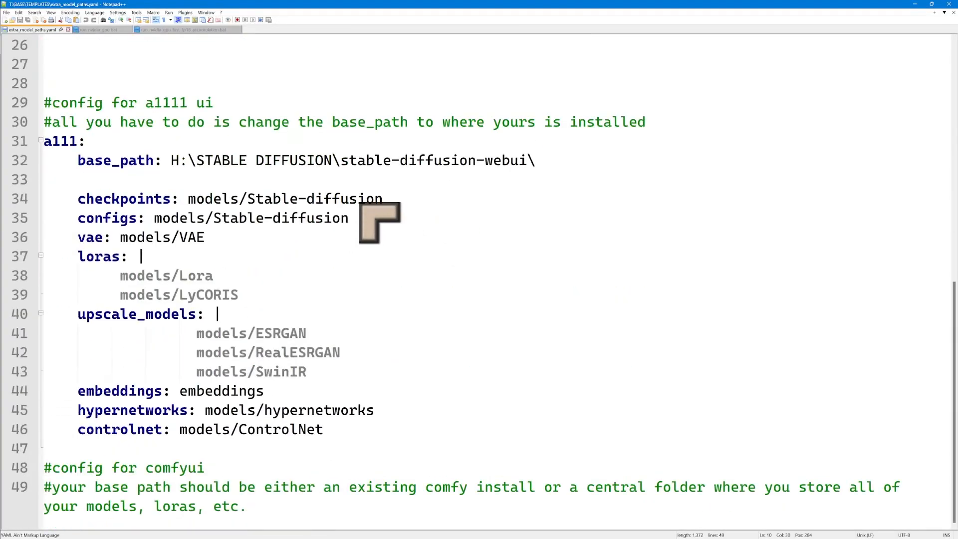
pyautogui.scroll(3)
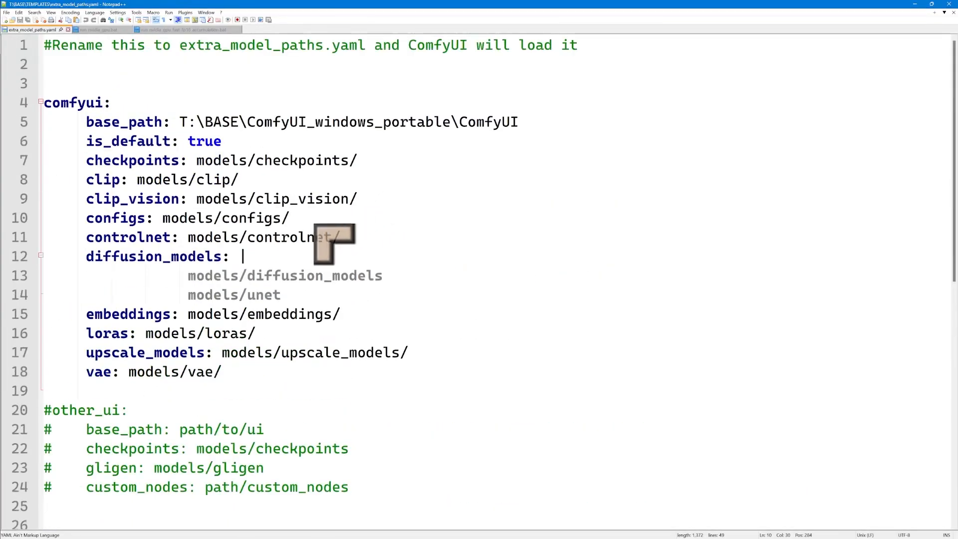
pyautogui.moveTo(206, 73)
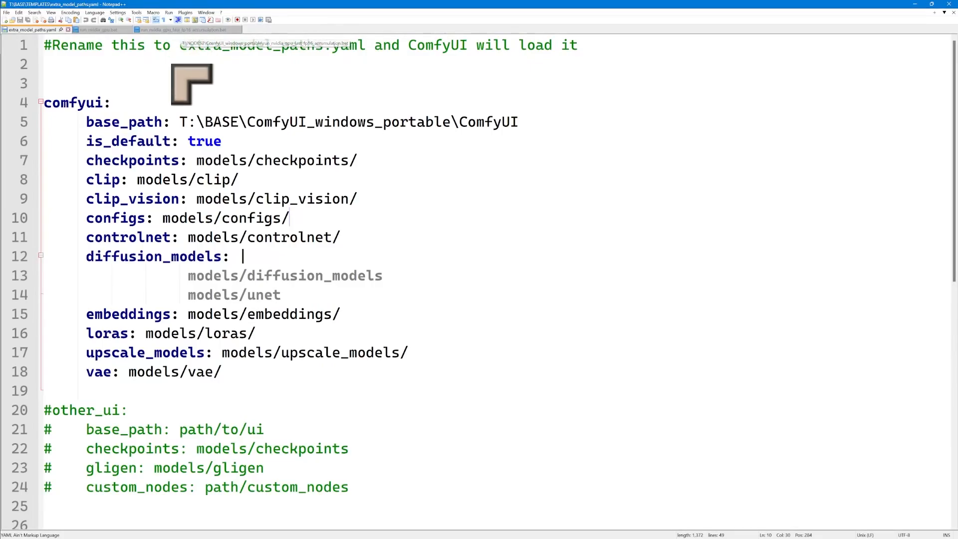
pyautogui.moveTo(830, 94)
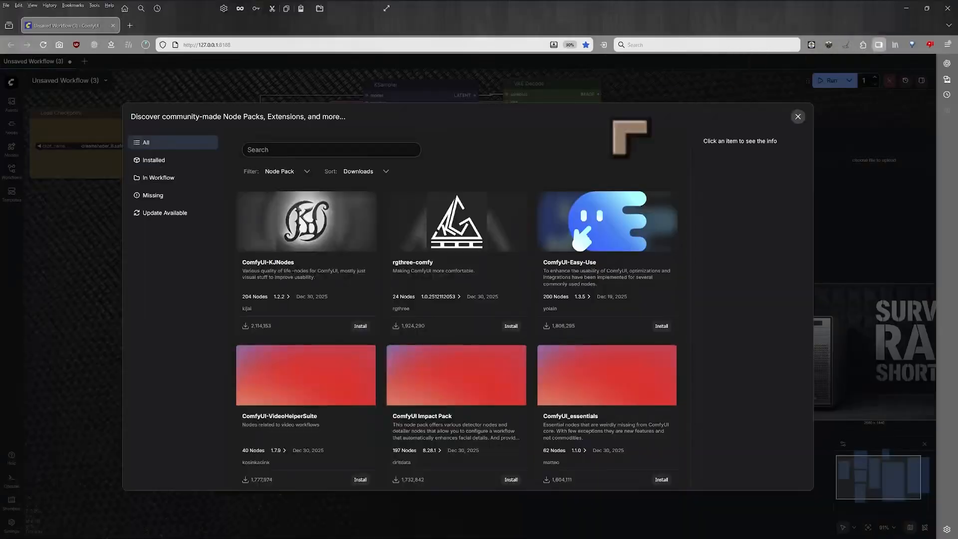
# Scroll further down the node pack grid, then close the pack browser.
pyautogui.scroll(-3)
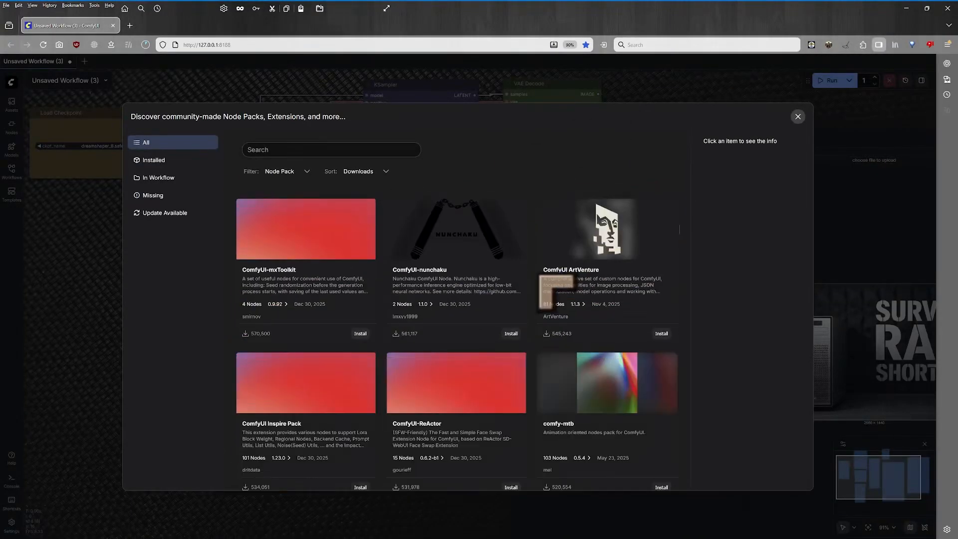
pyautogui.scroll(-3)
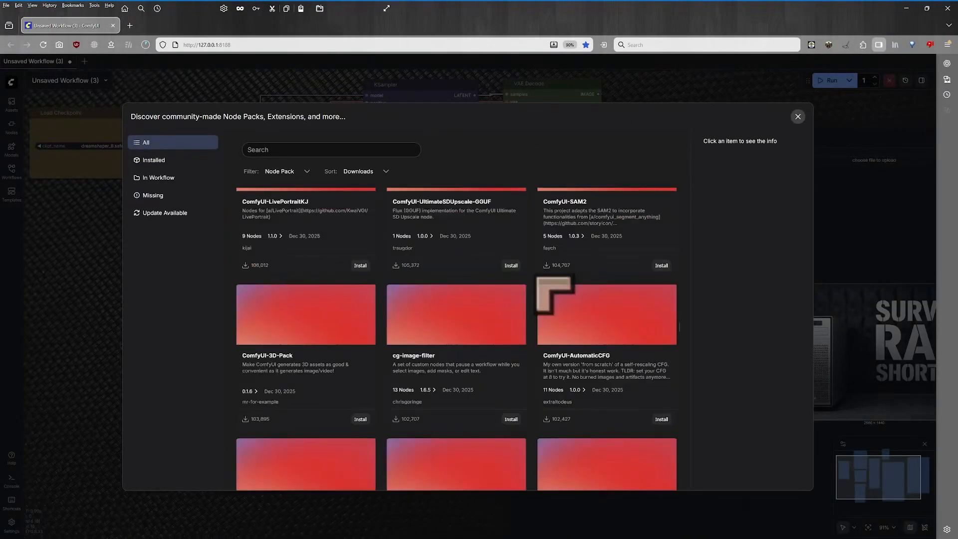
pyautogui.scroll(-3)
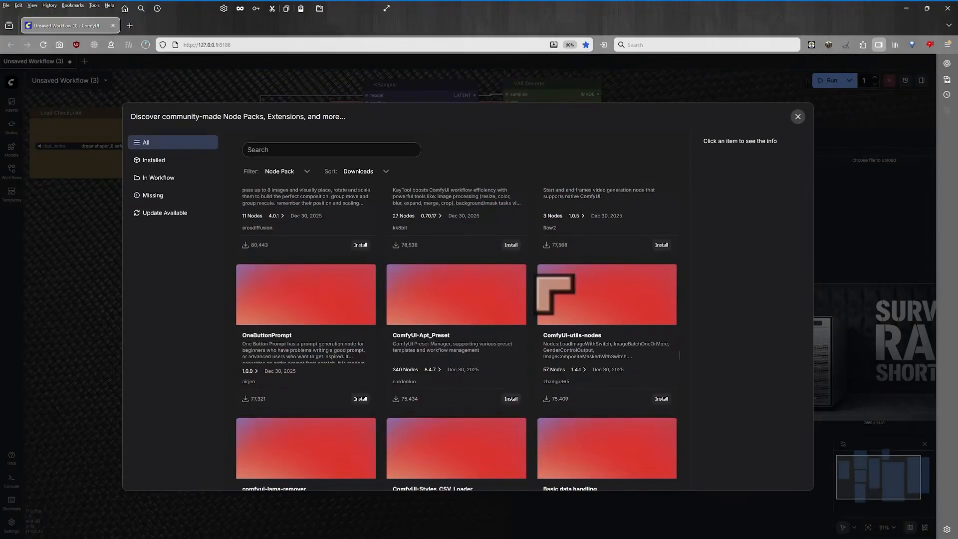
pyautogui.scroll(-3)
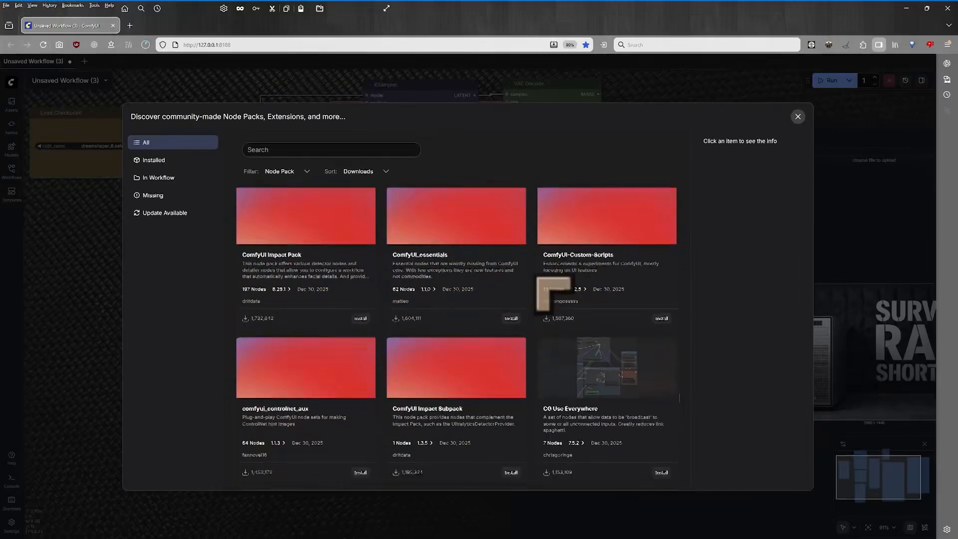
pyautogui.scroll(-3)
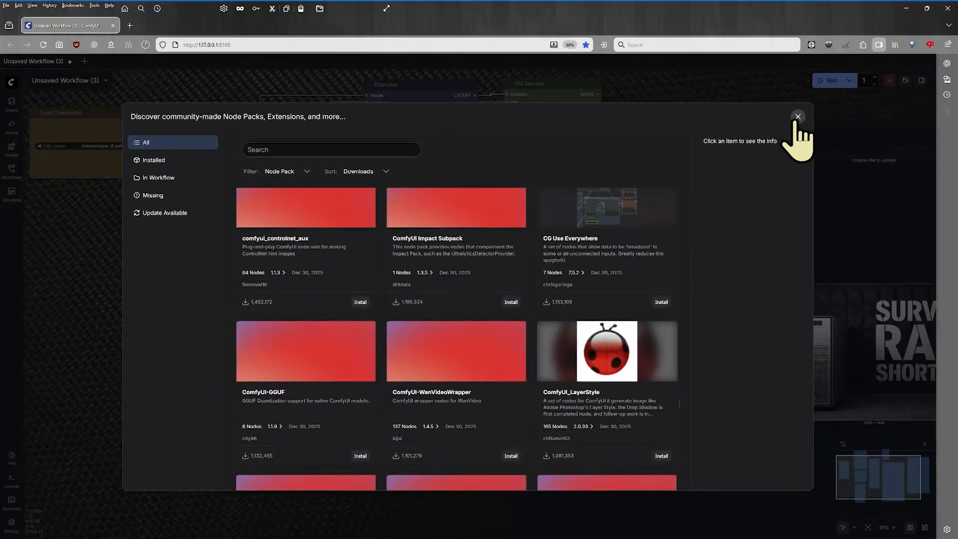
pyautogui.click(797, 116)
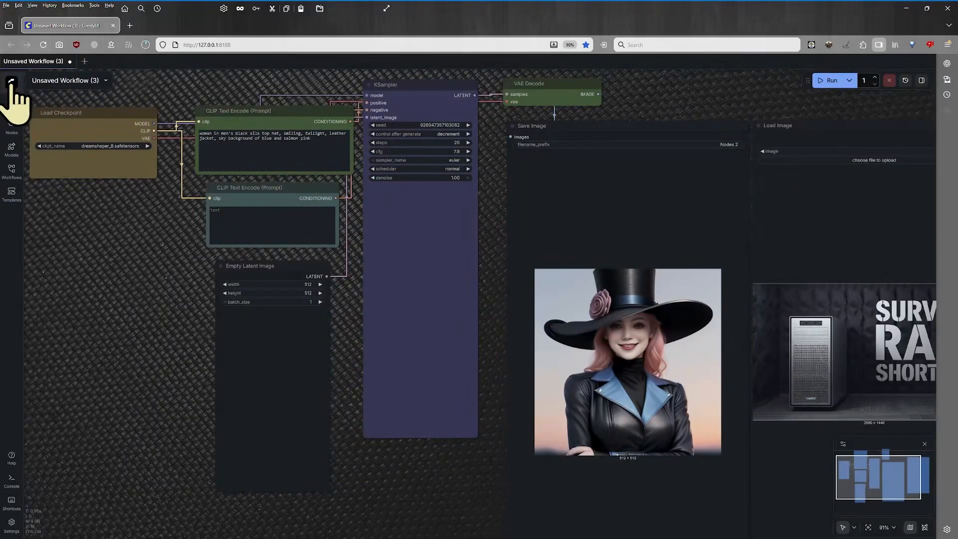
pyautogui.click(11, 79)
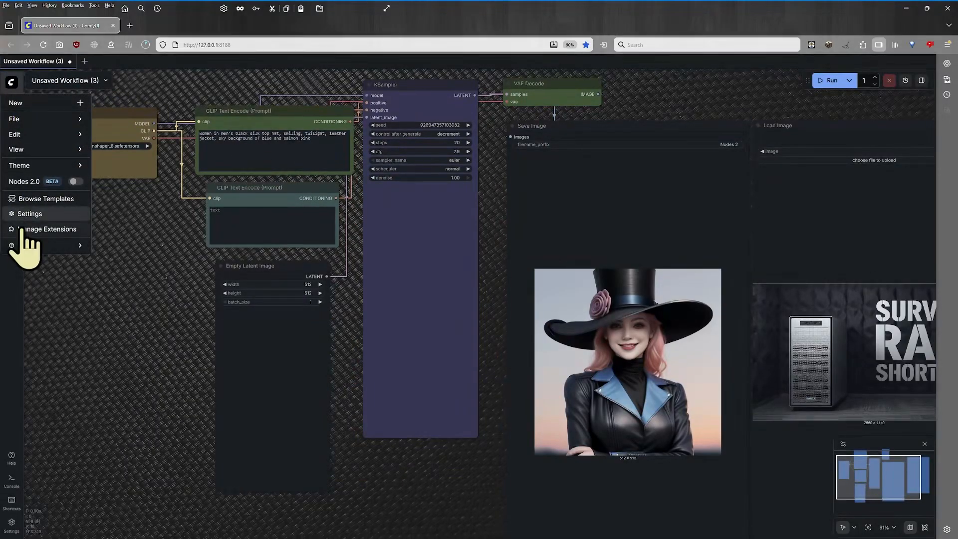
pyautogui.click(46, 228)
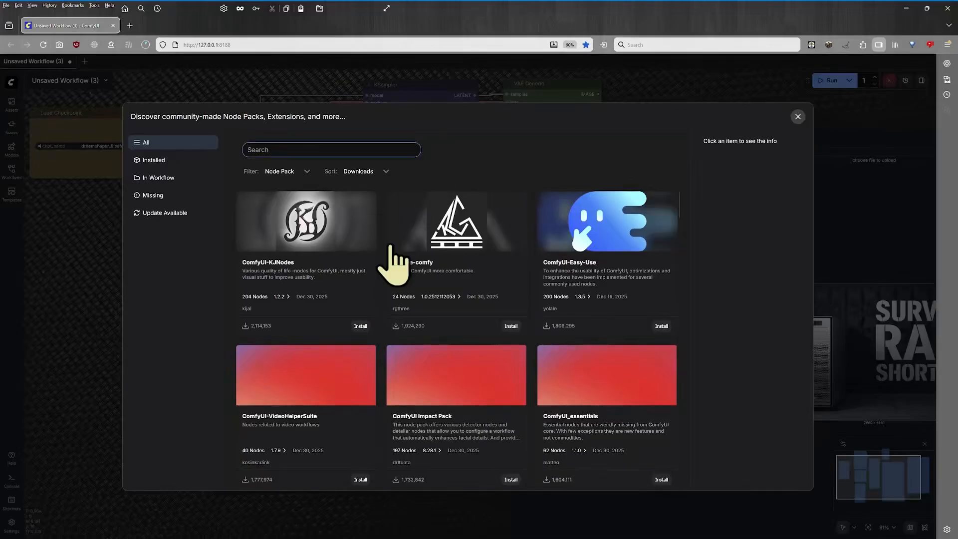
pyautogui.scroll(-3)
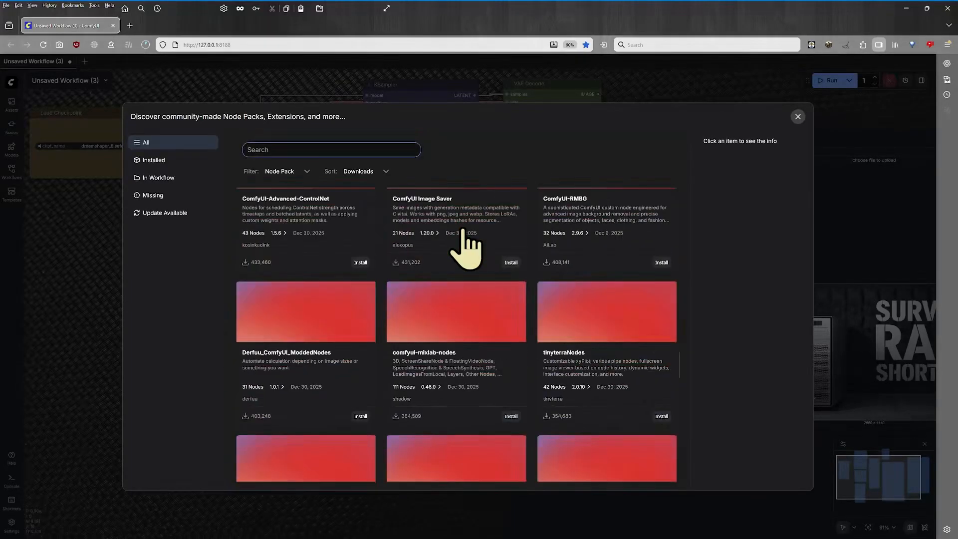
pyautogui.scroll(-3)
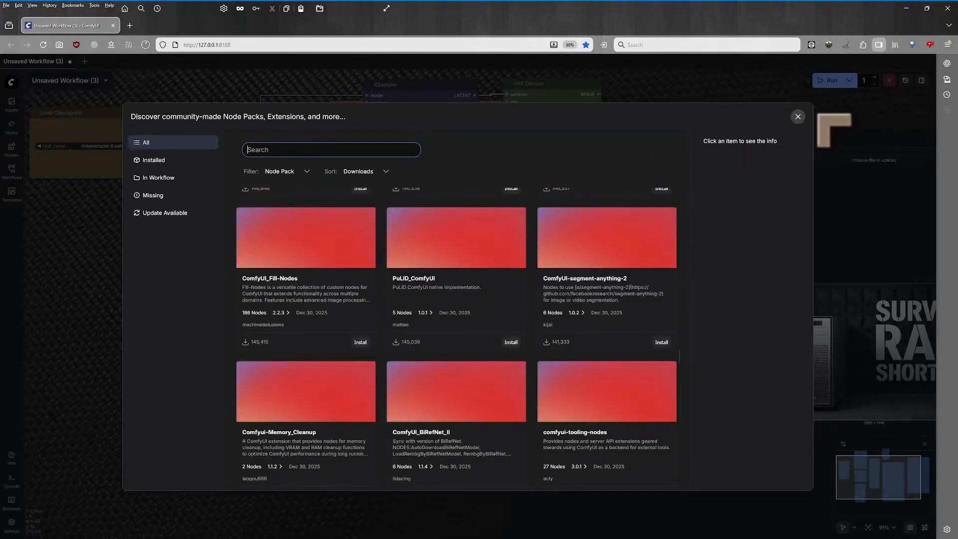
pyautogui.click(797, 116)
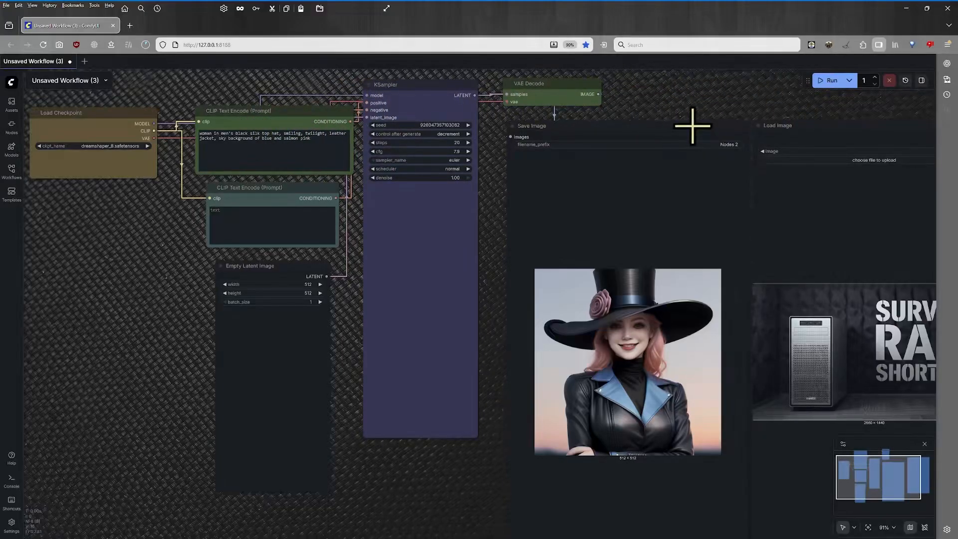
pyautogui.moveTo(692, 126)
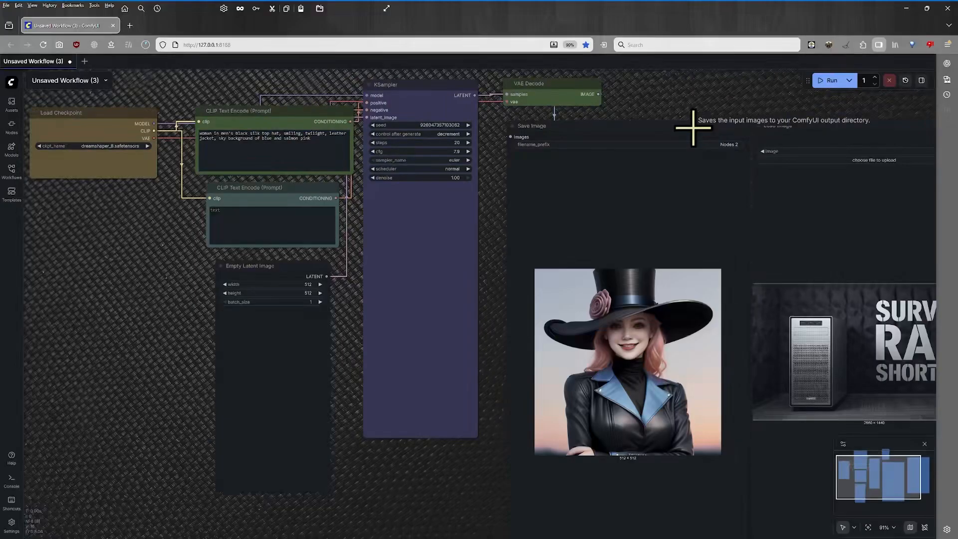
pyautogui.moveTo(630, 128)
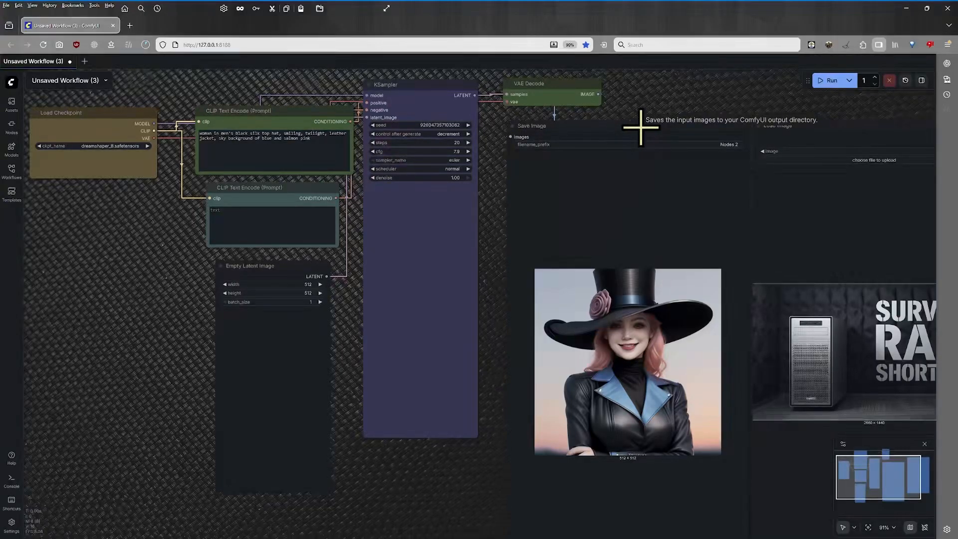
pyautogui.moveTo(523, 145)
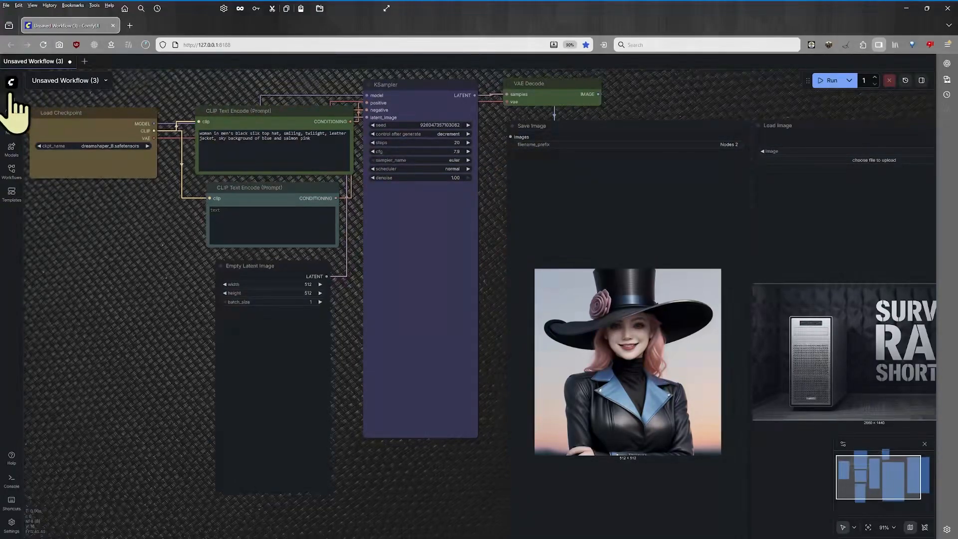
pyautogui.click(11, 80)
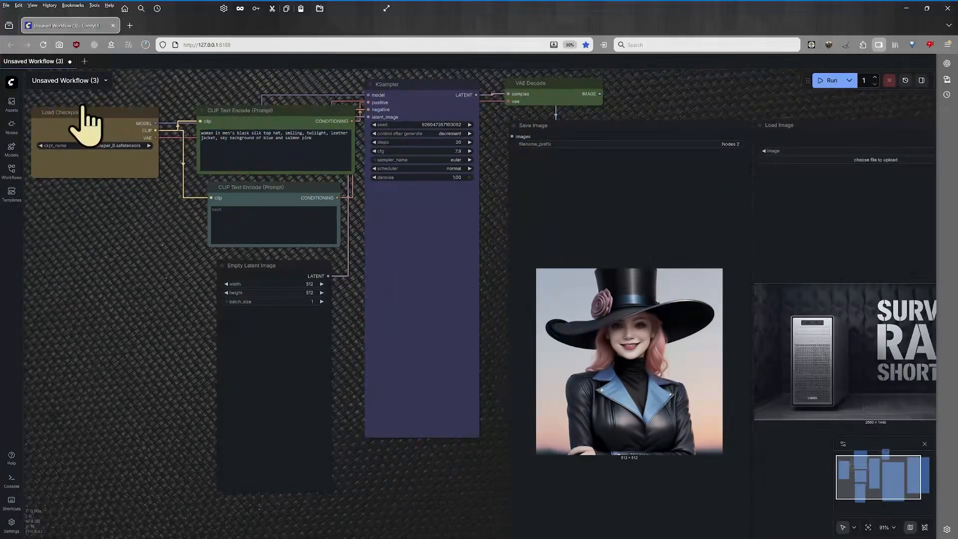
pyautogui.moveTo(11, 149)
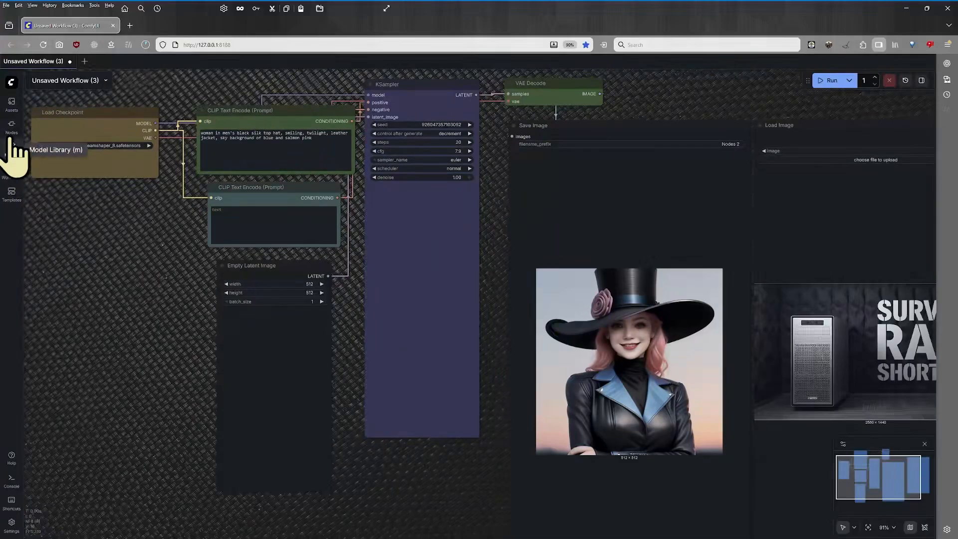
pyautogui.click(11, 150)
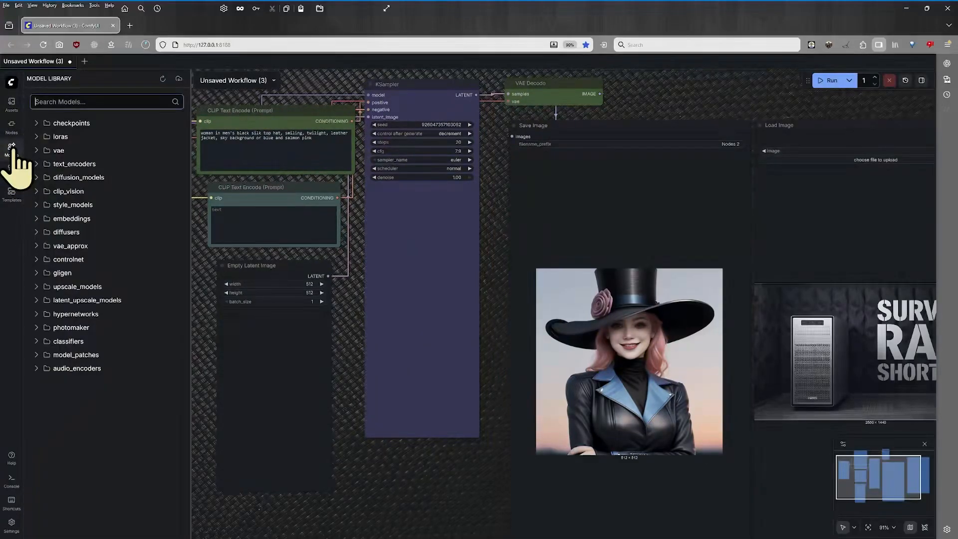
pyautogui.click(72, 122)
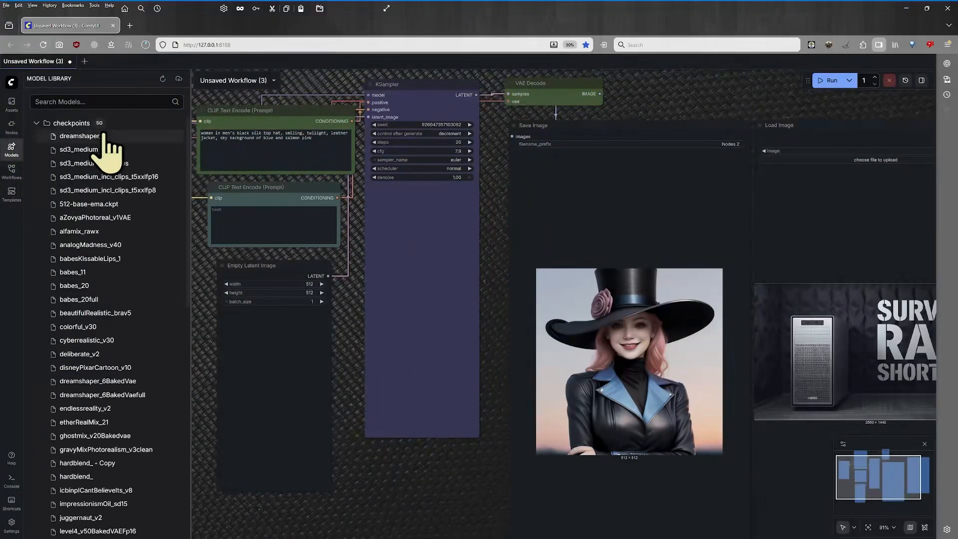
pyautogui.scroll(-3)
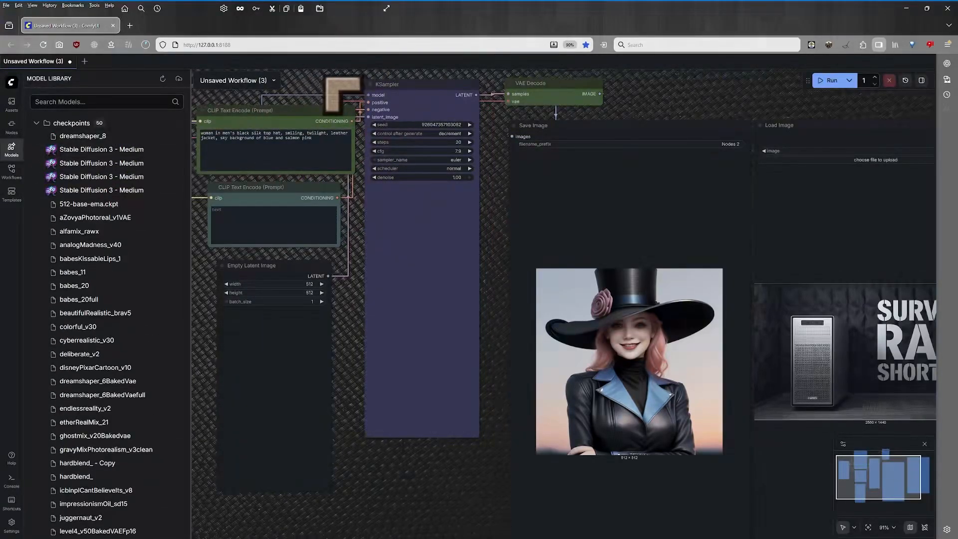
pyautogui.click(11, 81)
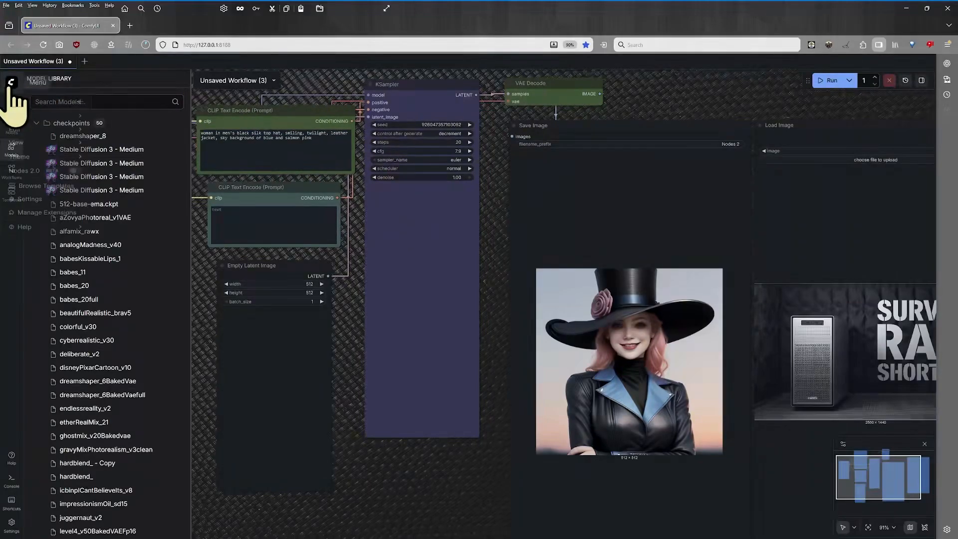
pyautogui.click(11, 82)
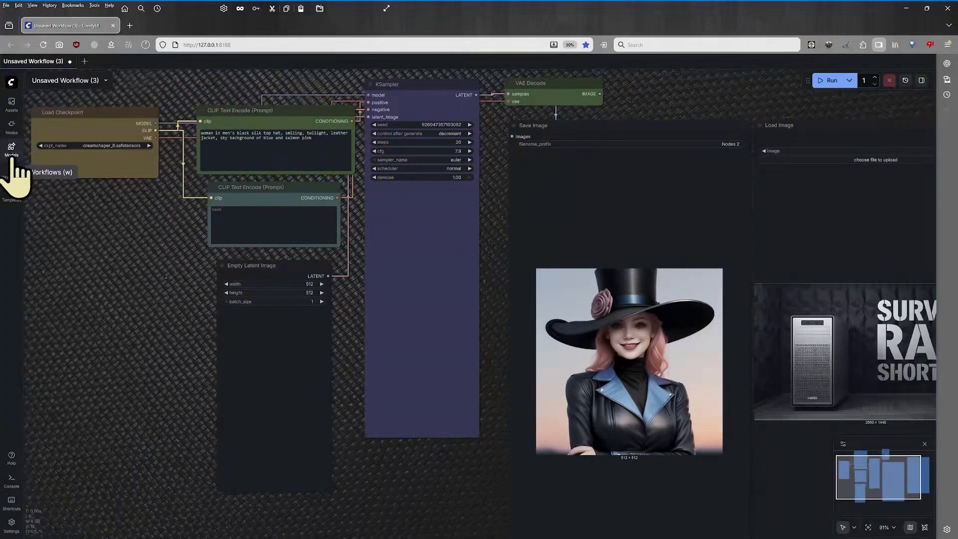
pyautogui.moveTo(264, 109)
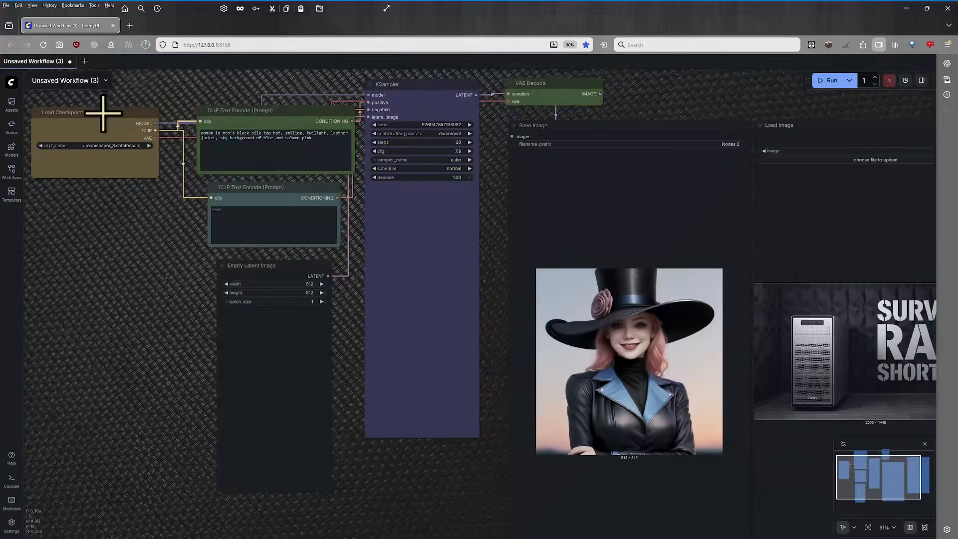
pyautogui.moveTo(70, 134)
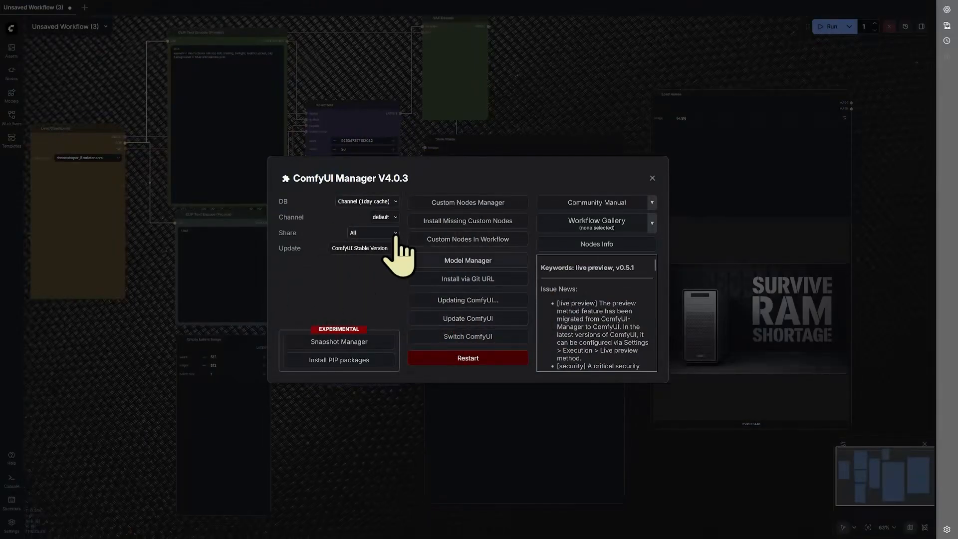
pyautogui.moveTo(415, 320)
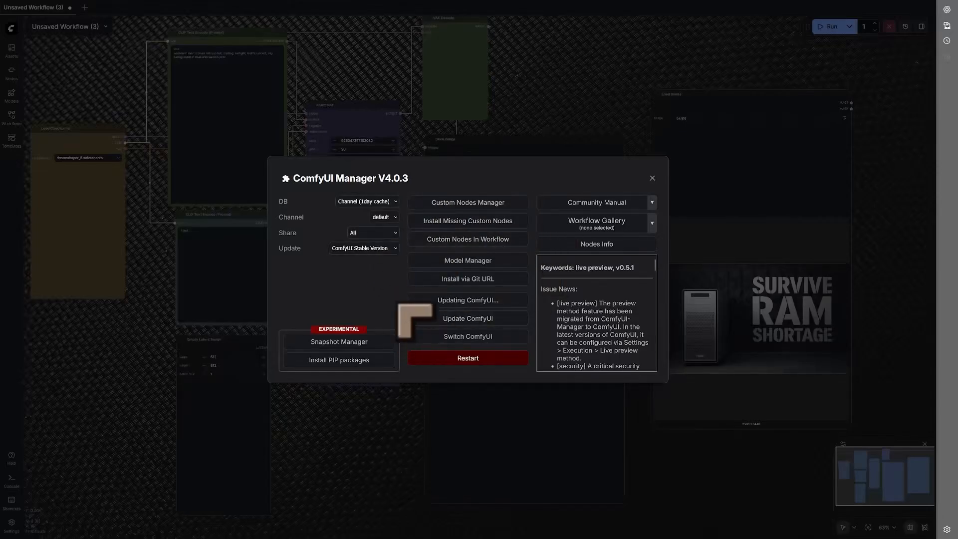
pyautogui.moveTo(351, 234)
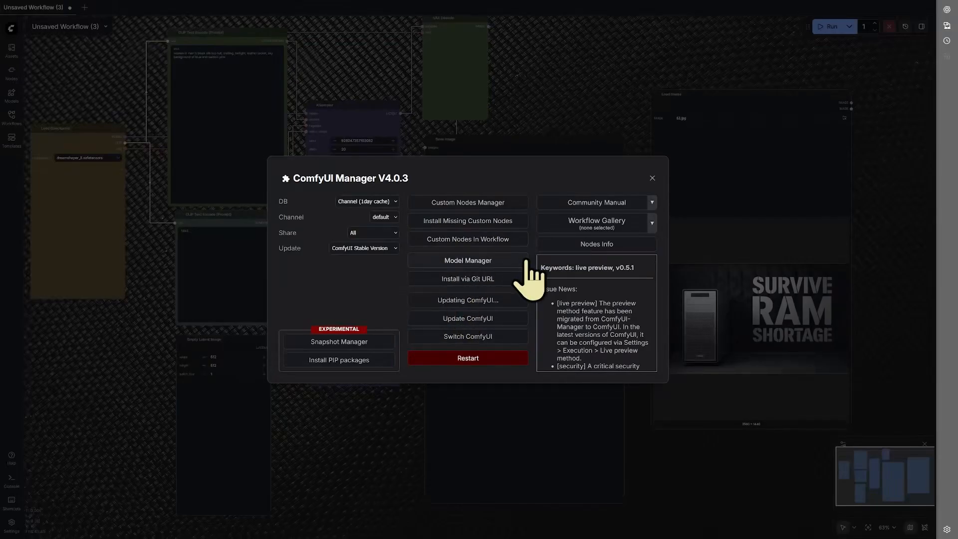
pyautogui.moveTo(481, 211)
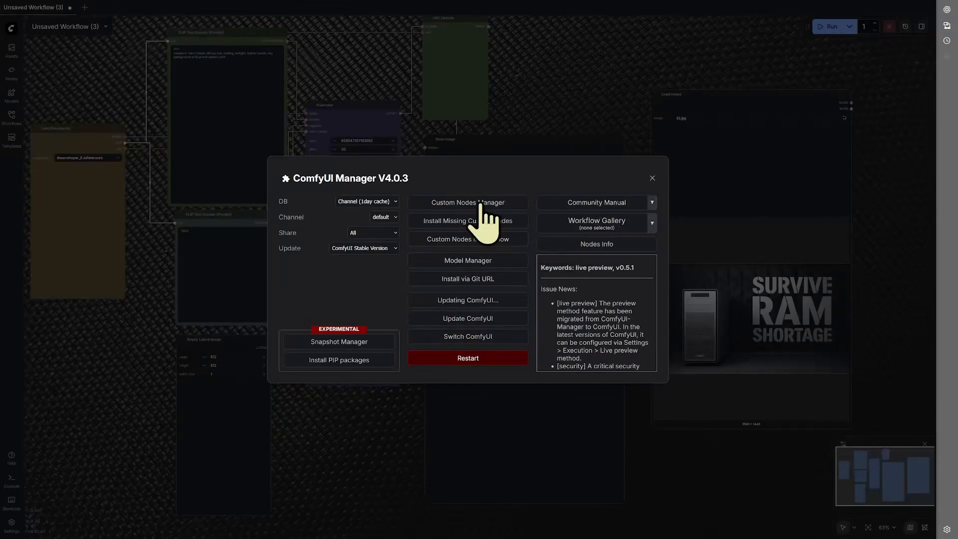
pyautogui.moveTo(655, 223)
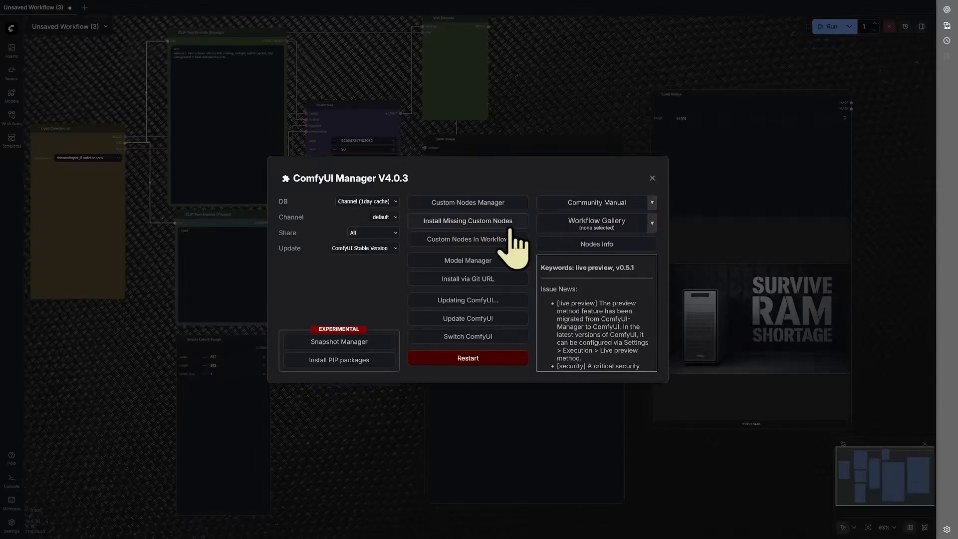
pyautogui.moveTo(610, 229)
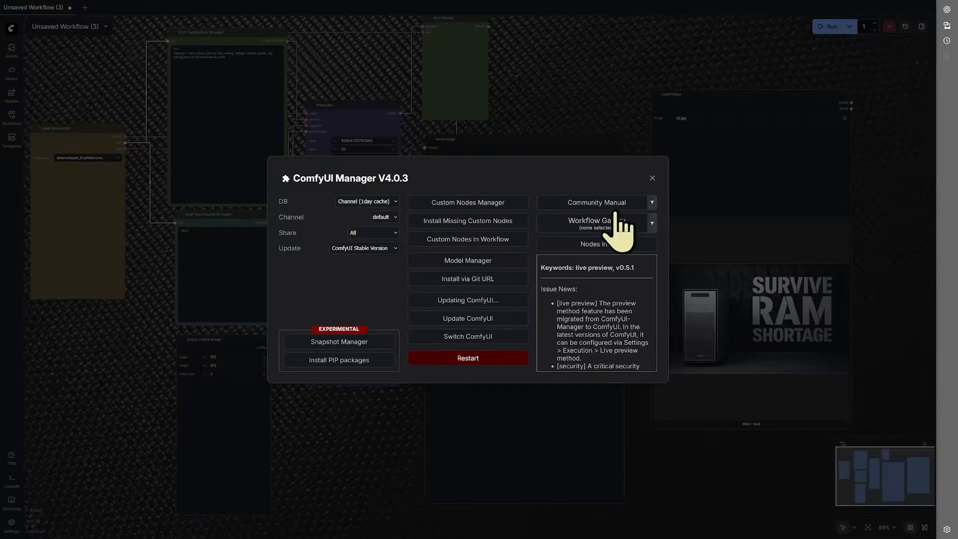
pyautogui.moveTo(653, 196)
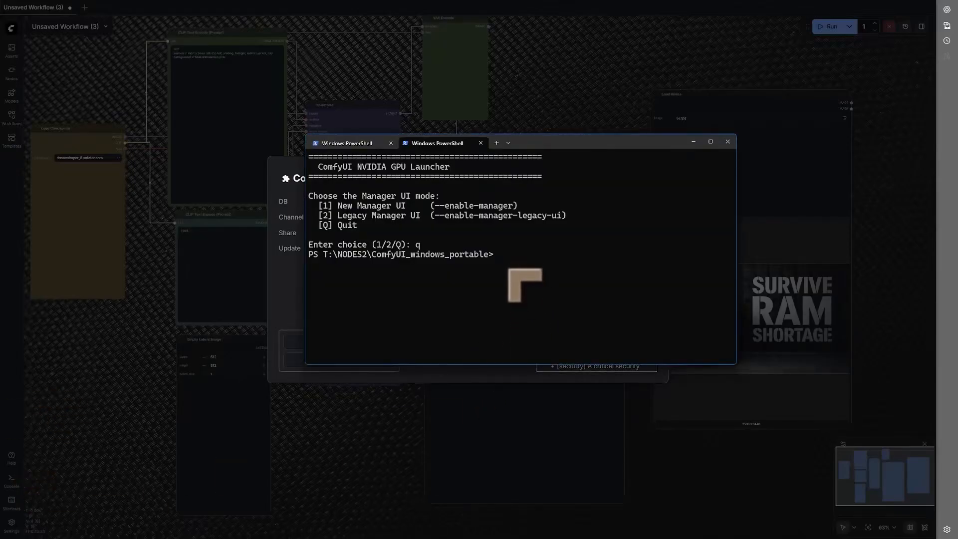
# Run .\run_nvidia_gpu.bat in PowerShell to reach the Manager mode menu.
pyautogui.write('.\\run_nvidia_gpu.bat')
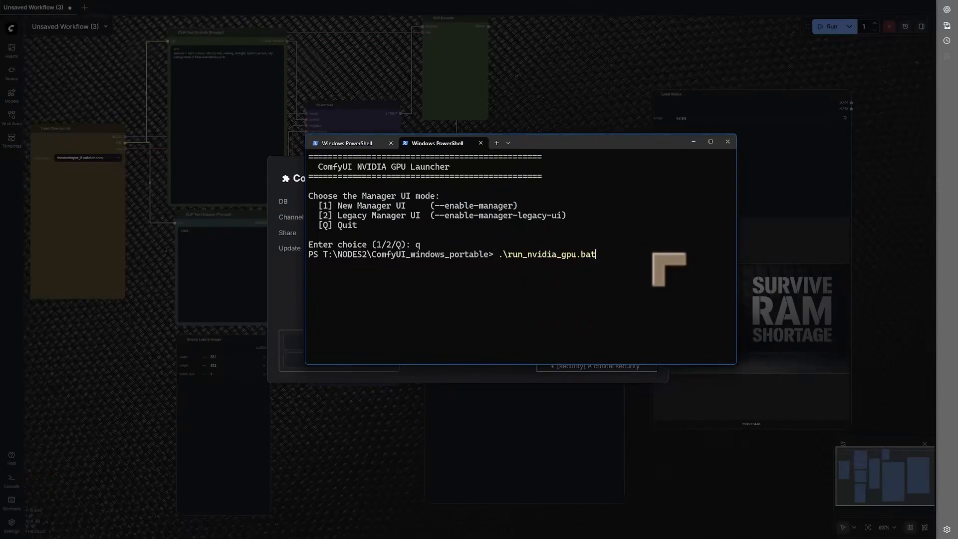
pyautogui.moveTo(568, 305)
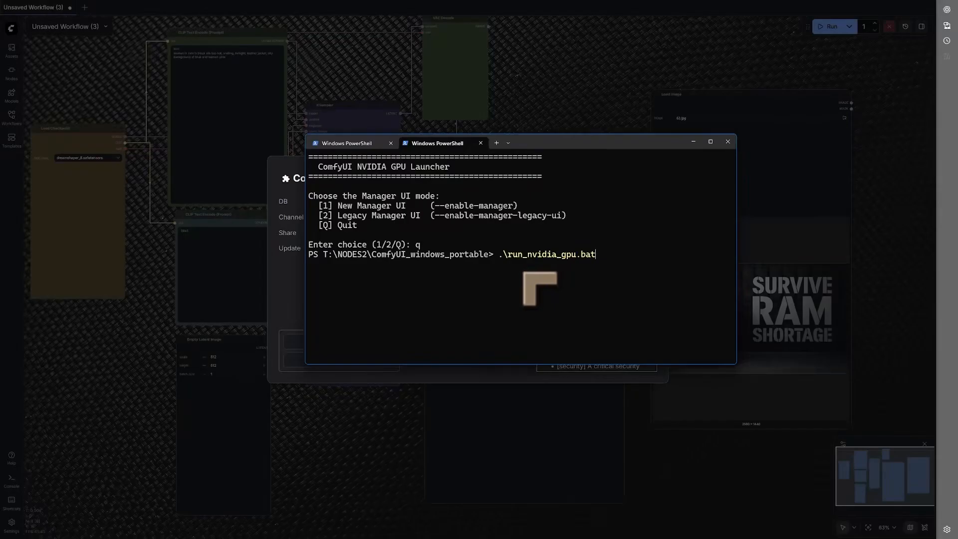
pyautogui.press('Return')
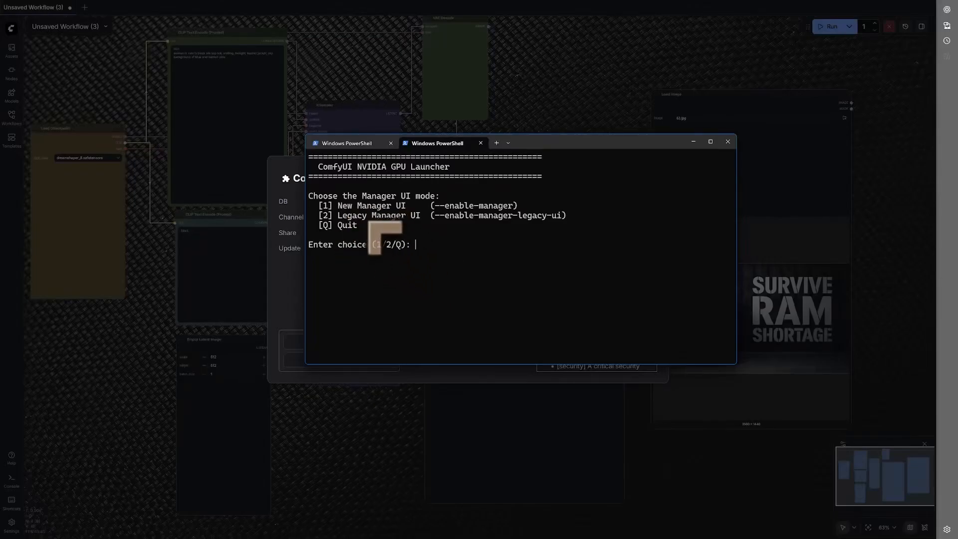
pyautogui.moveTo(599, 291)
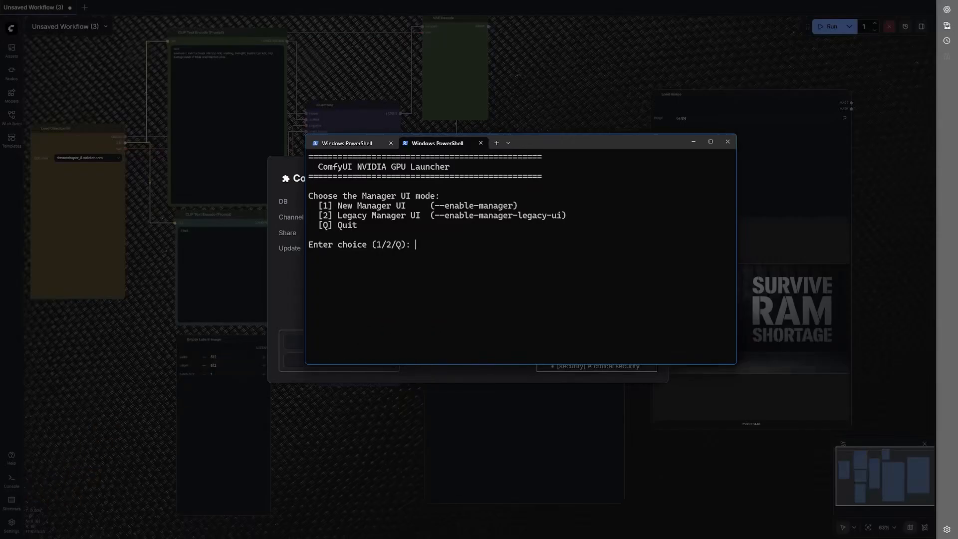
pyautogui.moveTo(457, 299)
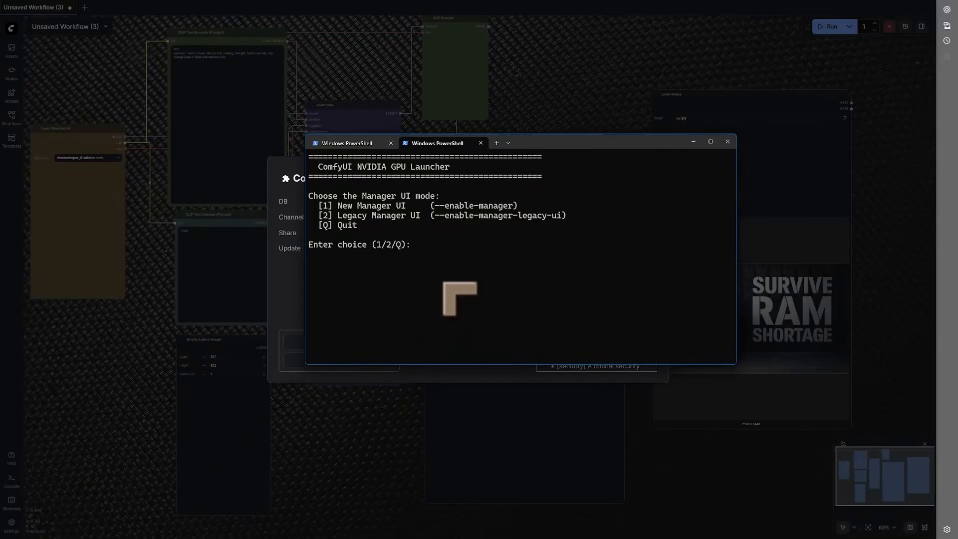
pyautogui.moveTo(463, 388)
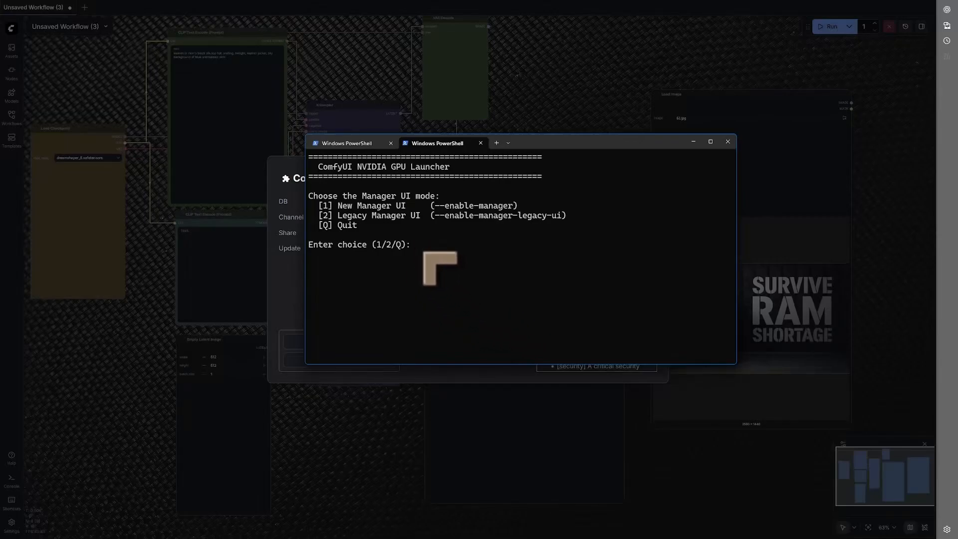
# Quit the launcher menu with Q and retype the run_nvidia_gpu.bat command at the prompt.
pyautogui.write('Q')
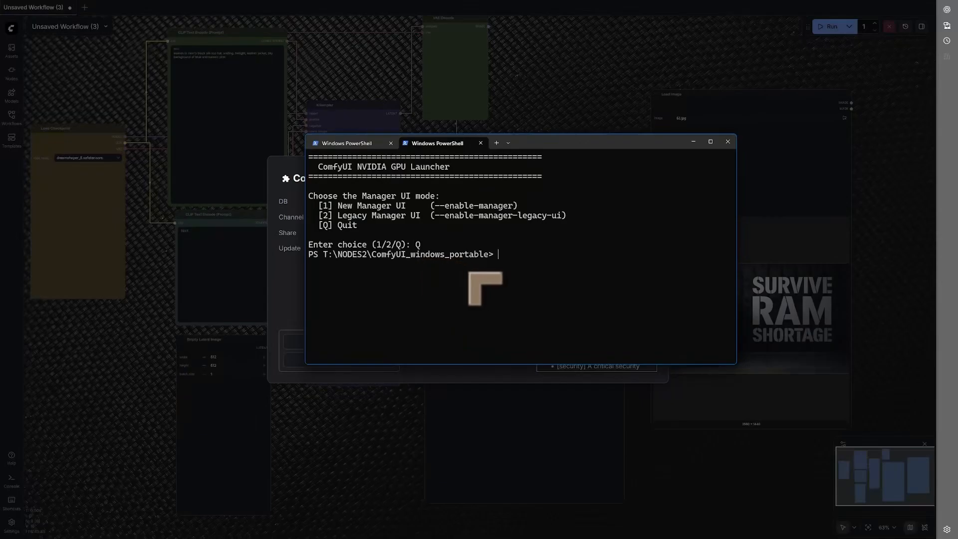
pyautogui.write('./run_nvidia_gpu.bat --enable-manager')
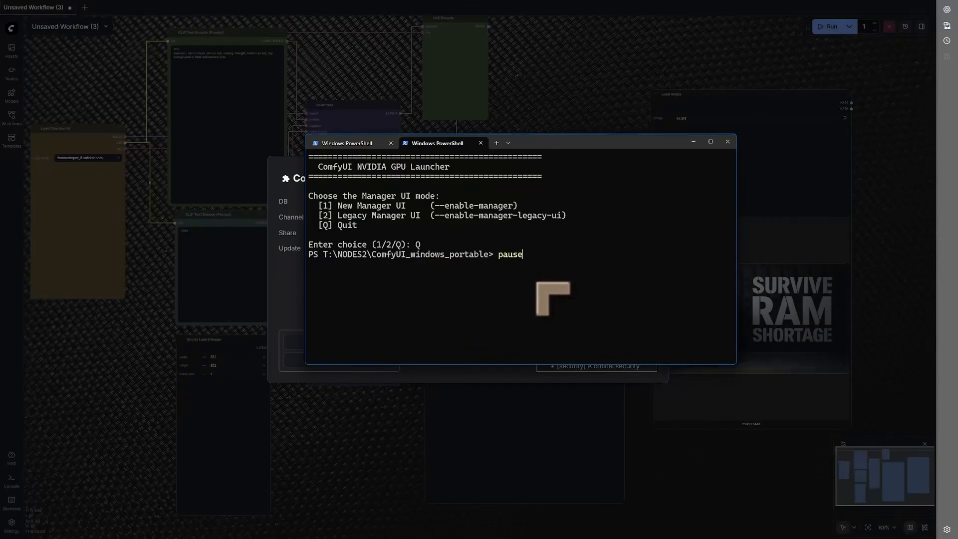
pyautogui.write('./run_nvidia_gpu.bat')
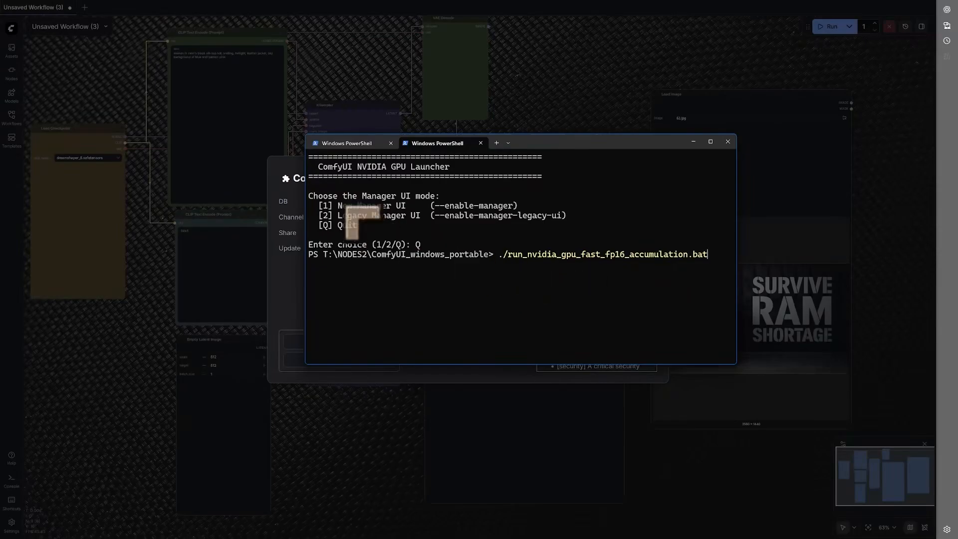
pyautogui.moveTo(476, 282)
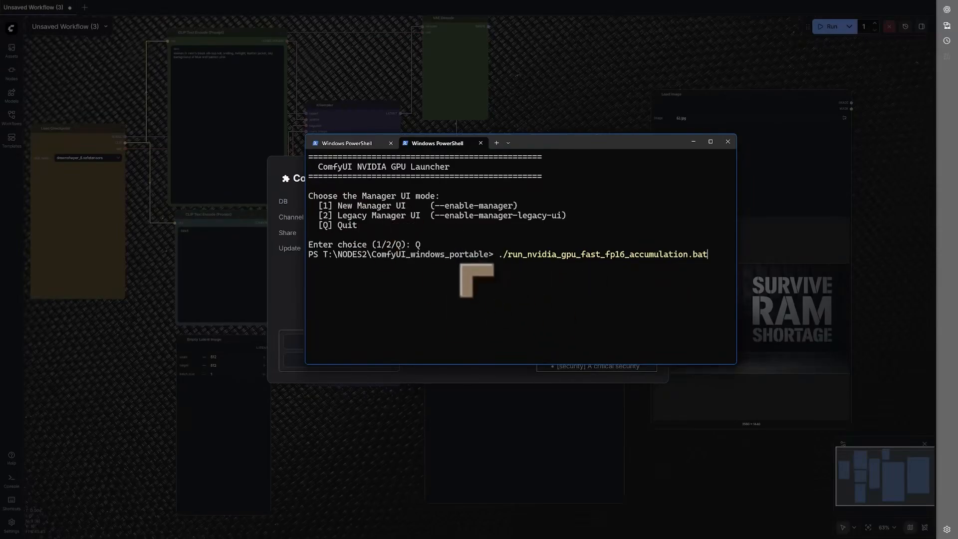
pyautogui.moveTo(677, 292)
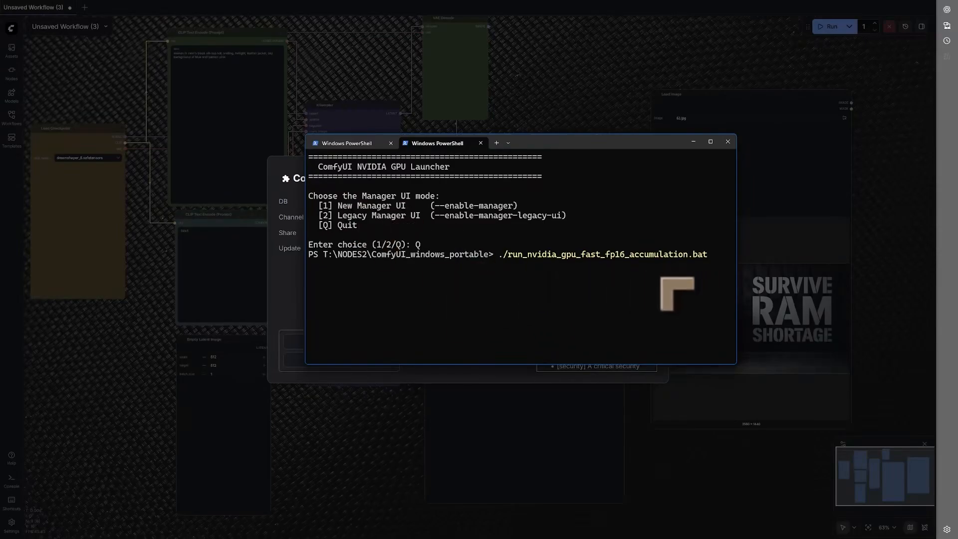